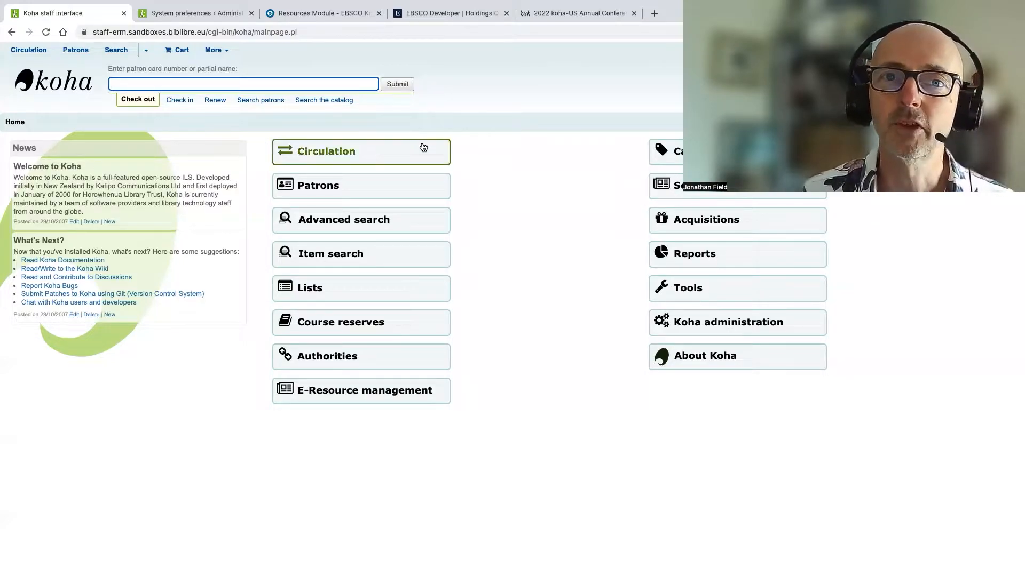
Bring up the EBSCO Developer HoldingsIQ API reference page and review its overview
left_click(450, 13)
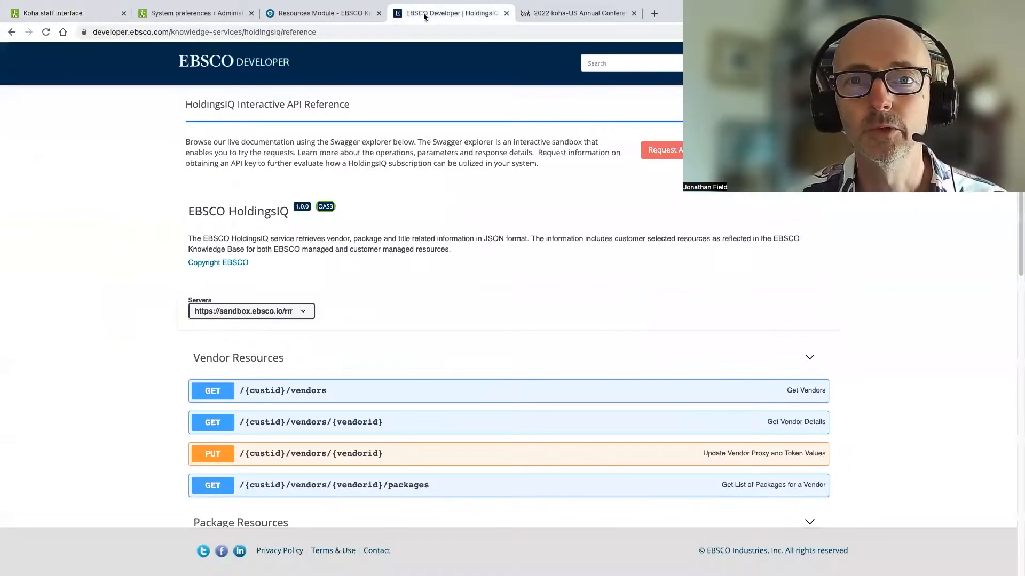
scroll("down", 3)
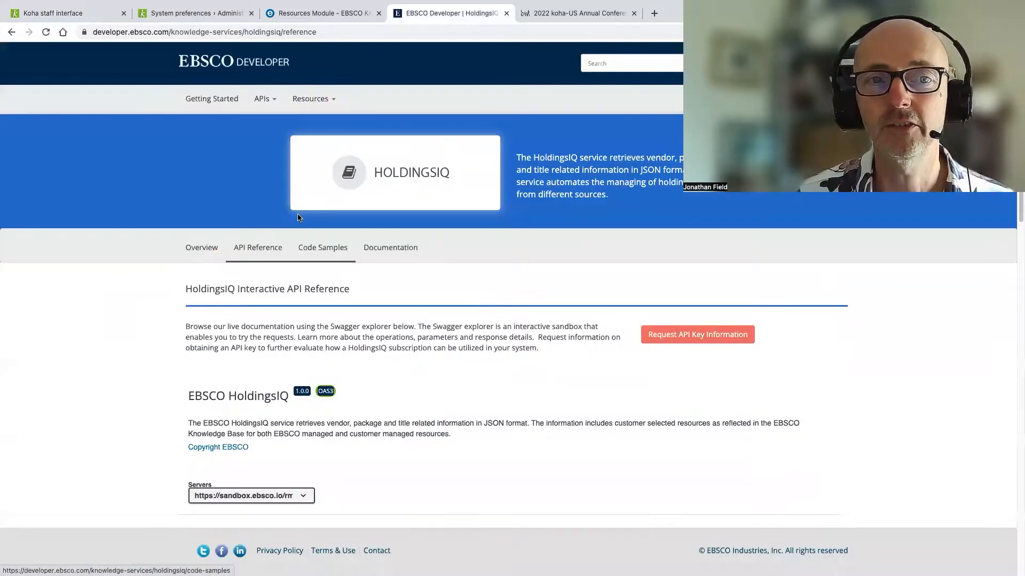
mouse_move(276, 231)
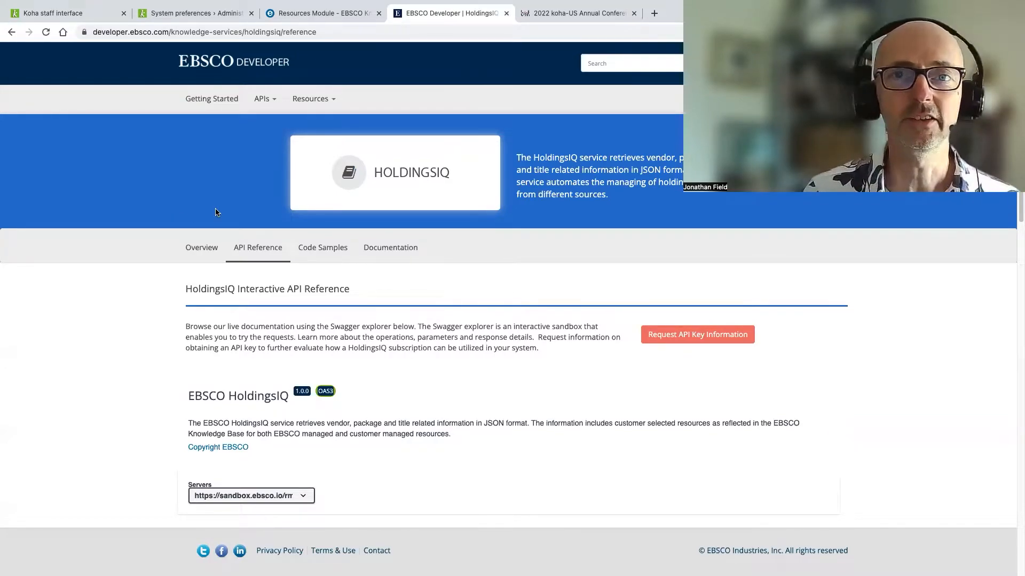
mouse_move(194, 135)
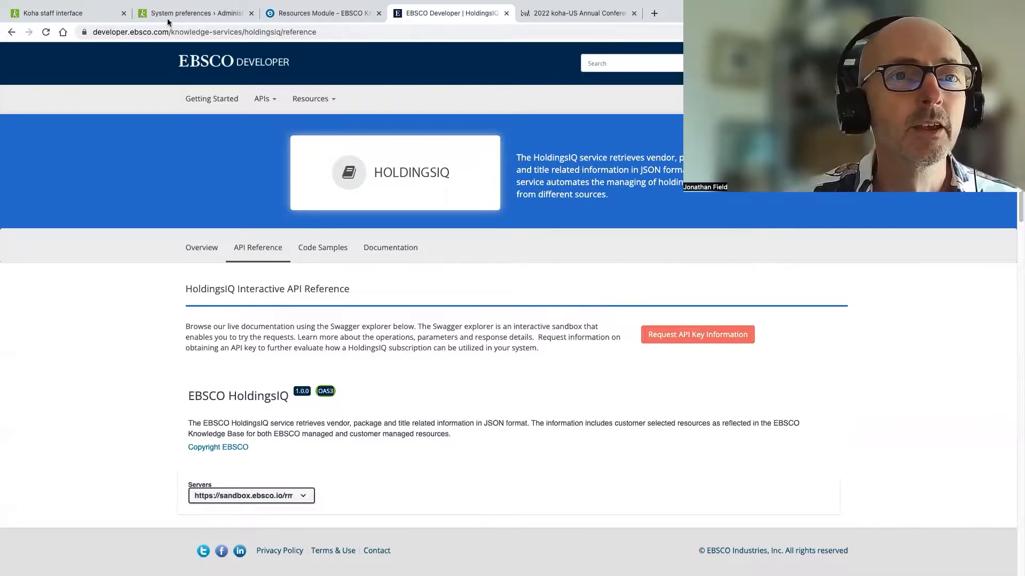
Untick EBSCO in the ERMProviders preference, check E-Resource management, and save
left_click(190, 13)
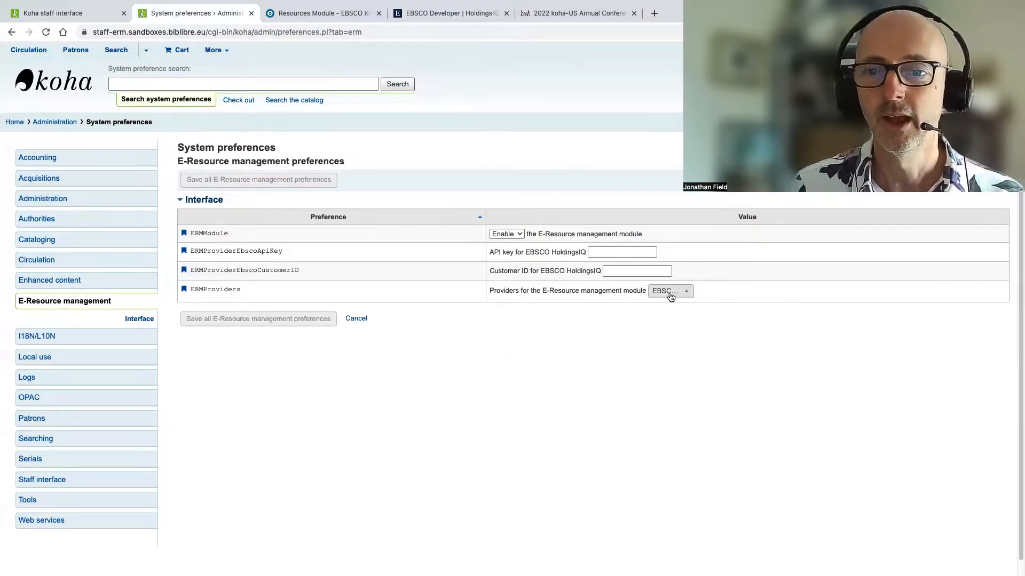
left_click(669, 290)
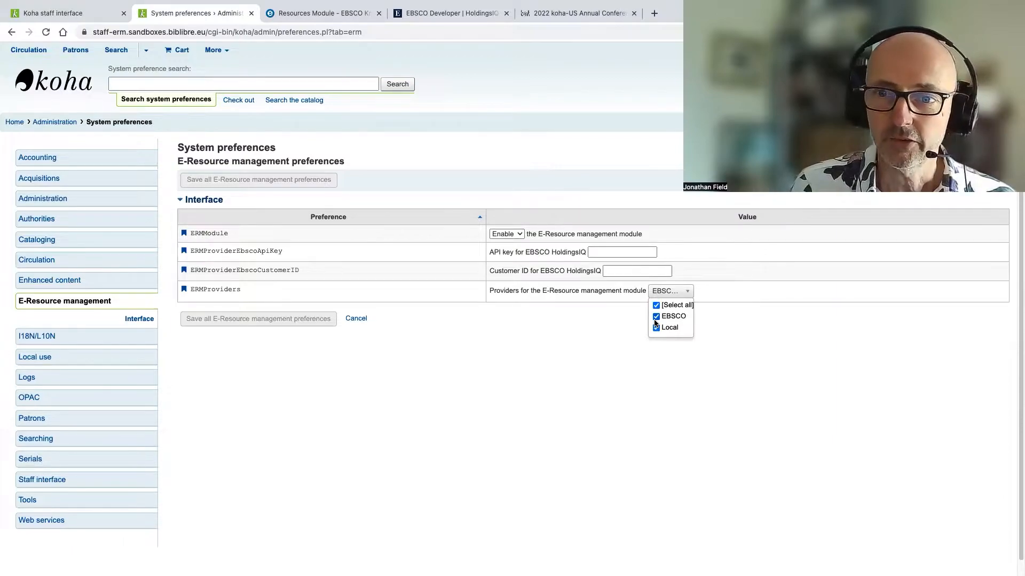
left_click(655, 328)
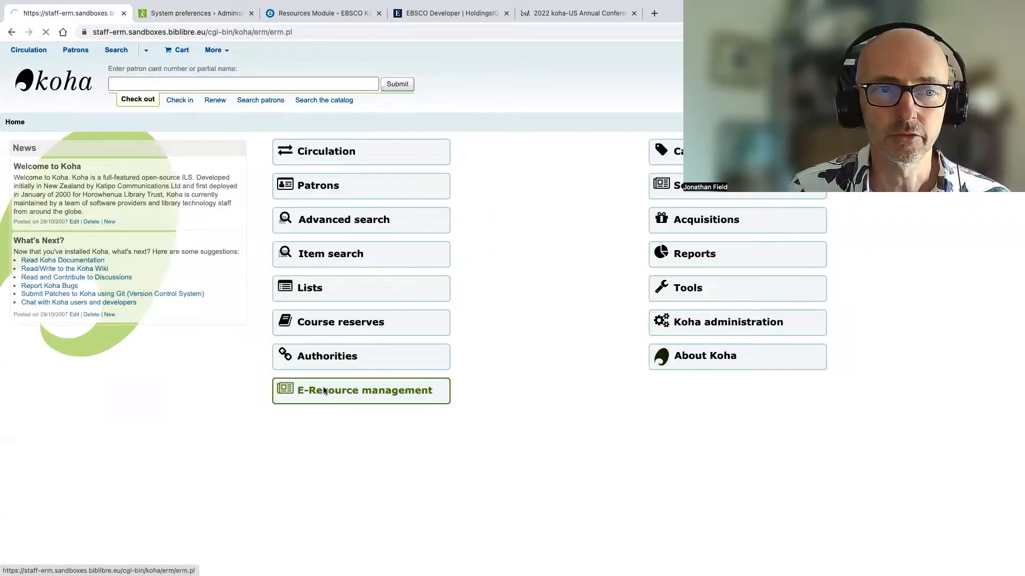
left_click(364, 391)
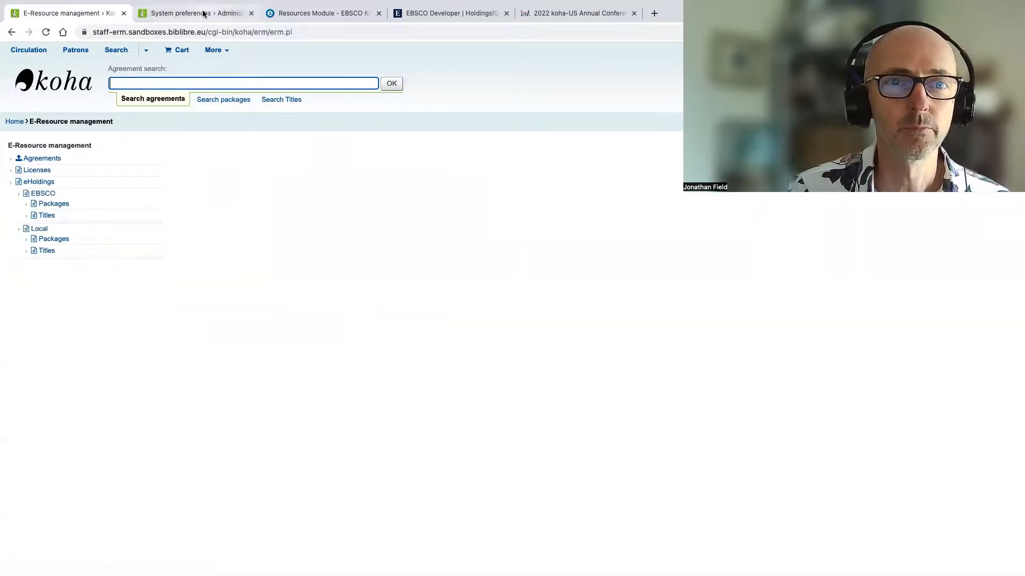
left_click(193, 12)
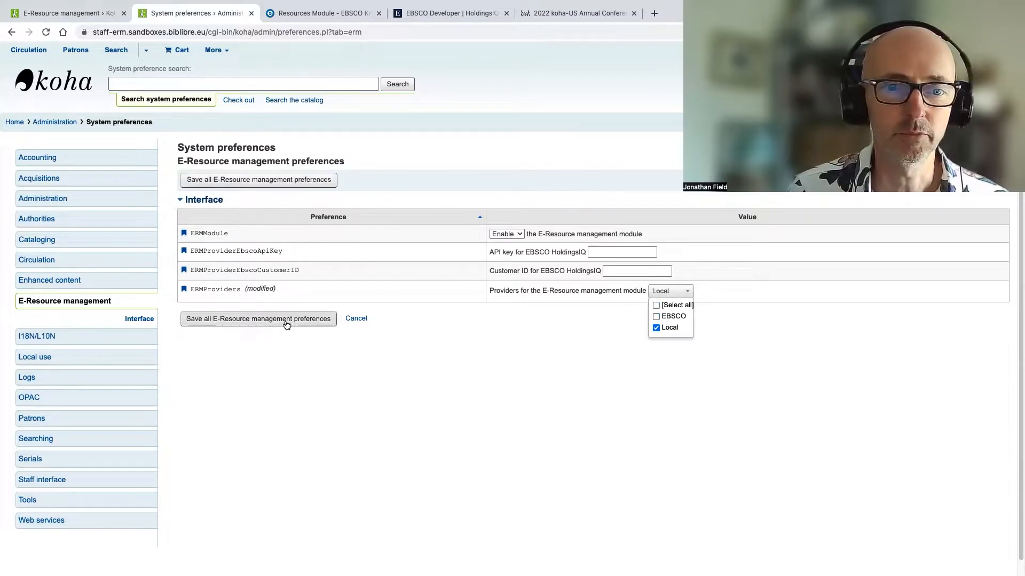
left_click(65, 13)
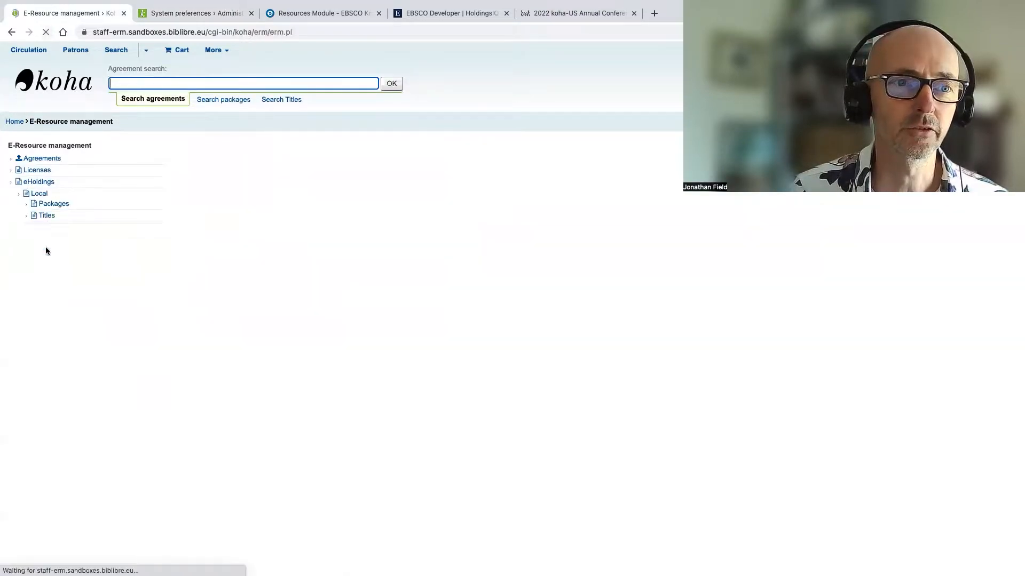
Re-enable EBSCO alongside Local in ERMProviders and save the preference
left_click(197, 13)
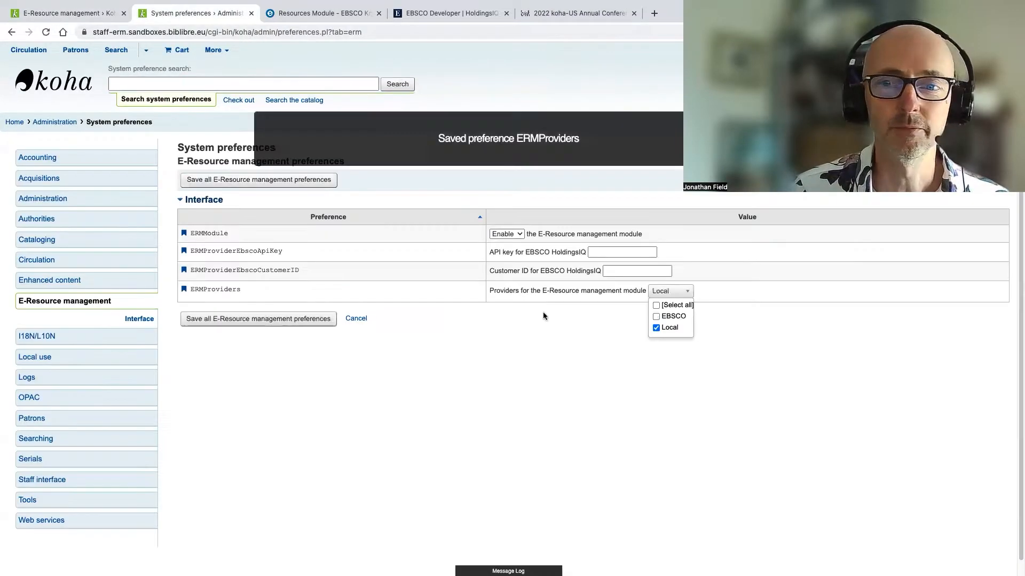
left_click(656, 305)
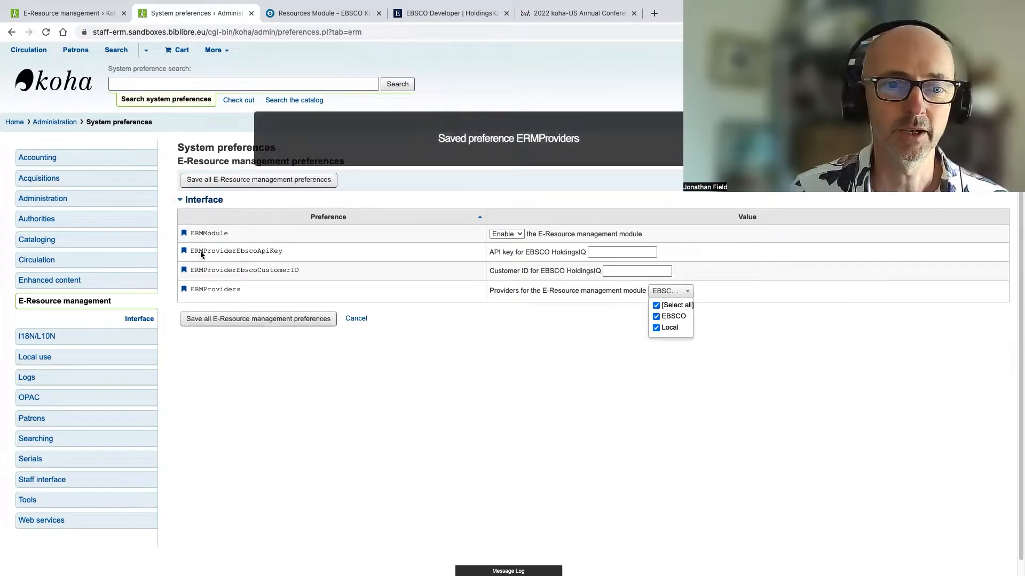
left_click(62, 13)
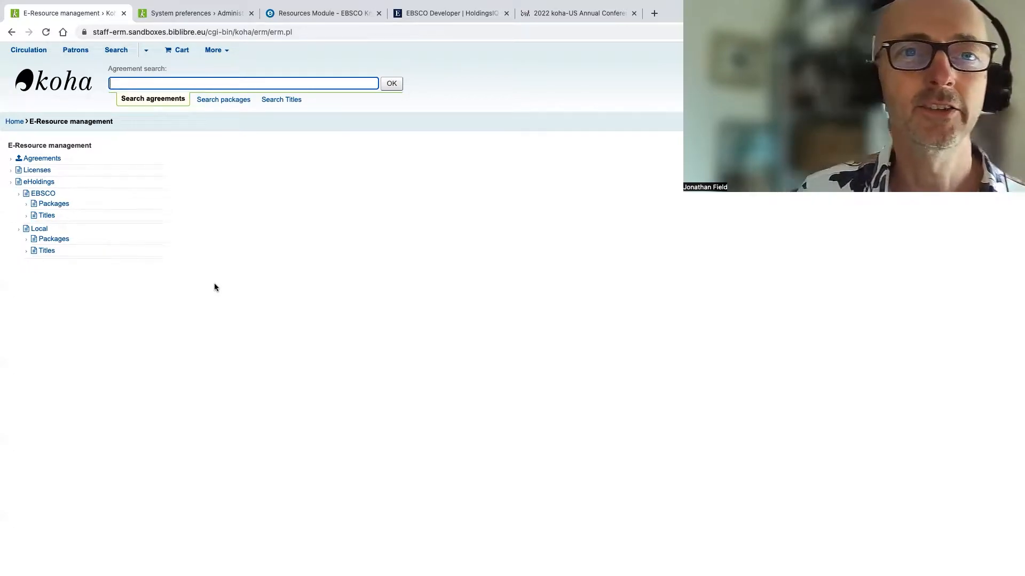
mouse_move(235, 236)
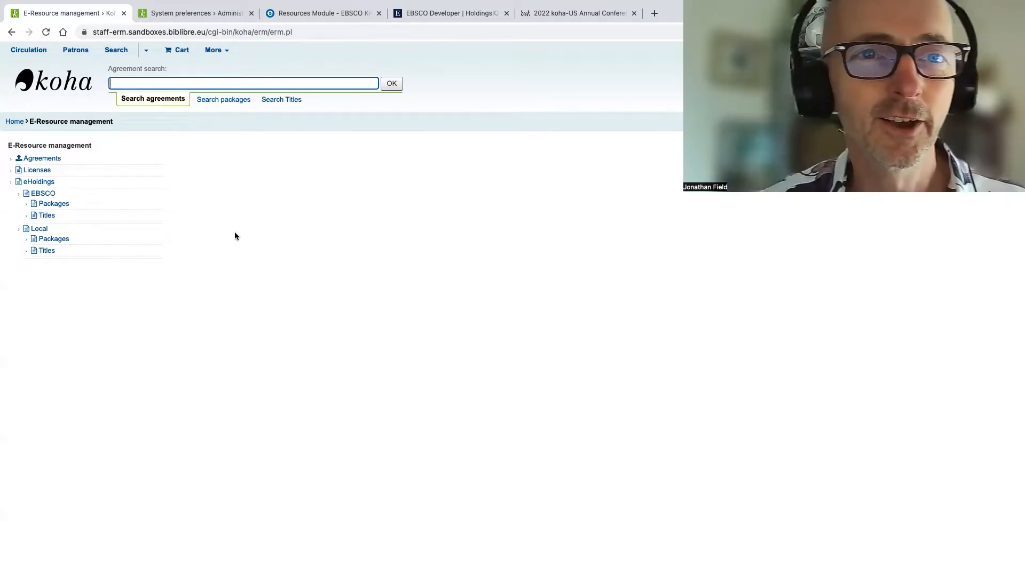
mouse_move(339, 209)
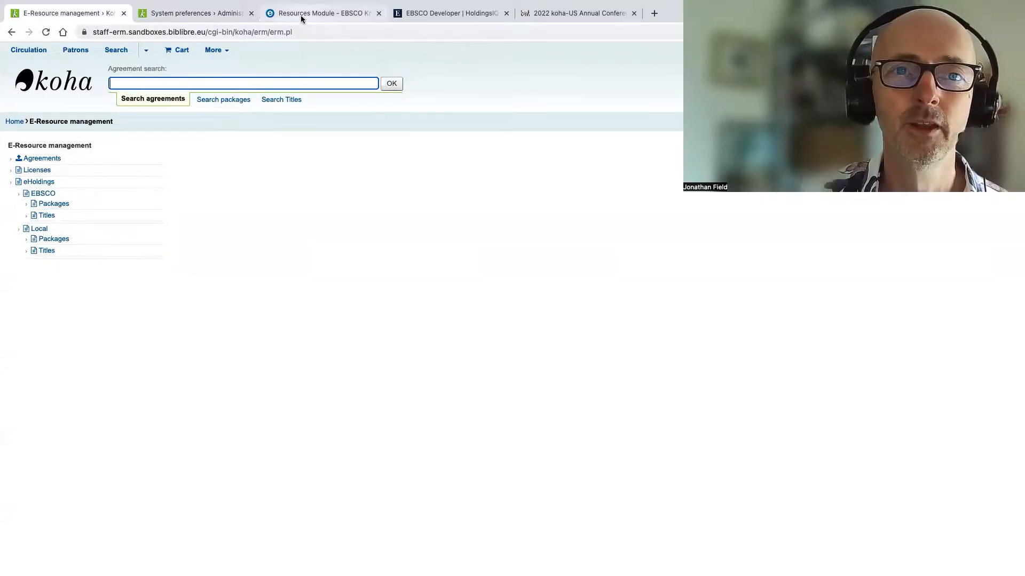
left_click(323, 13)
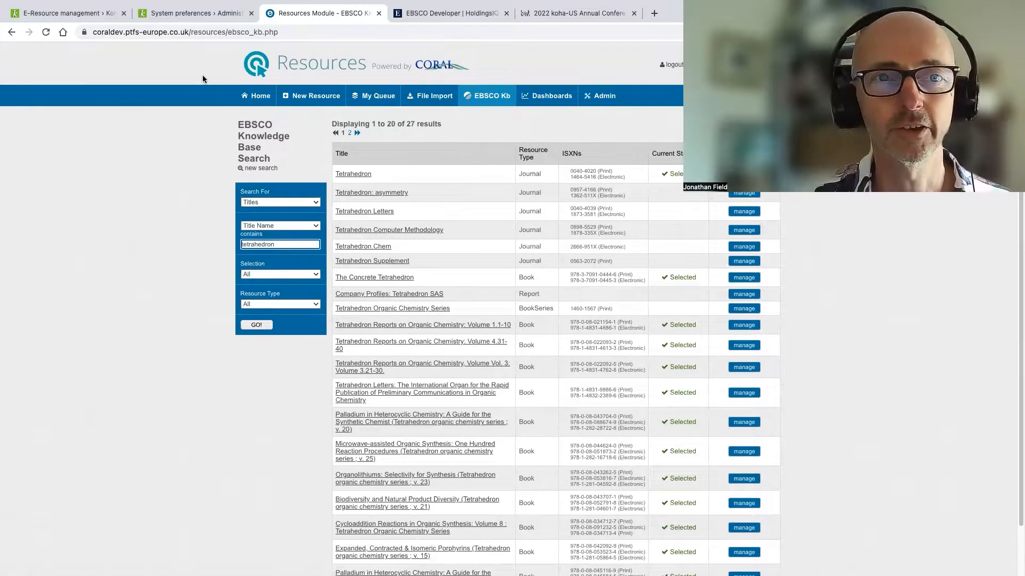
left_click(61, 13)
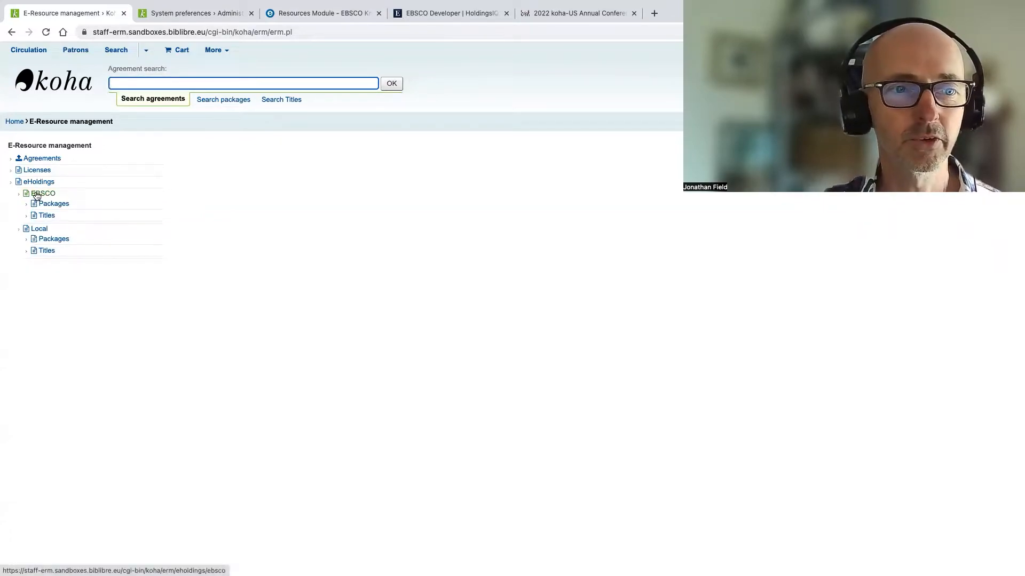
mouse_move(46, 214)
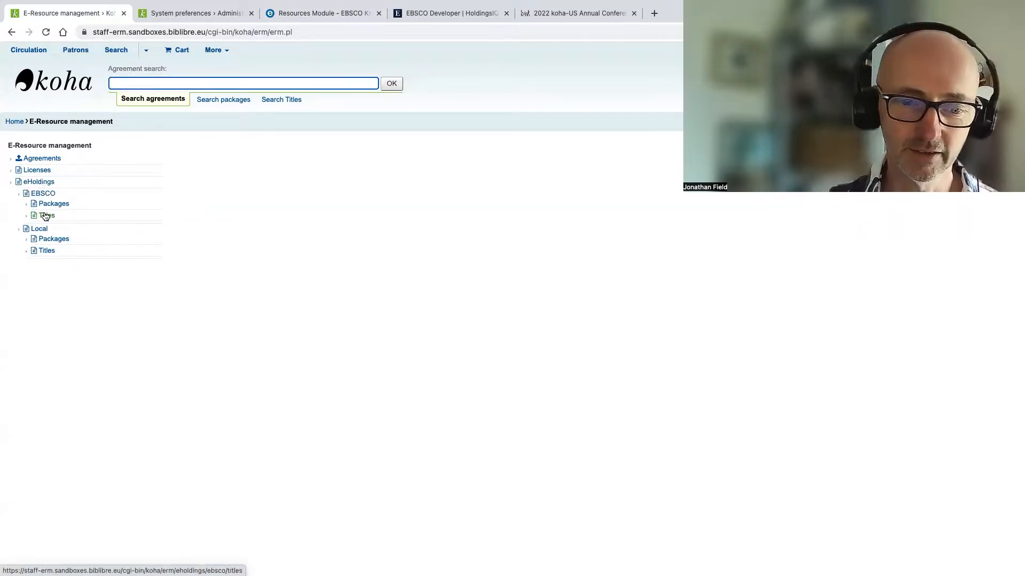
Search EBSCO titles for 'tetrahedron', filter to Selected, then back to All for 27 matches
left_click(45, 214)
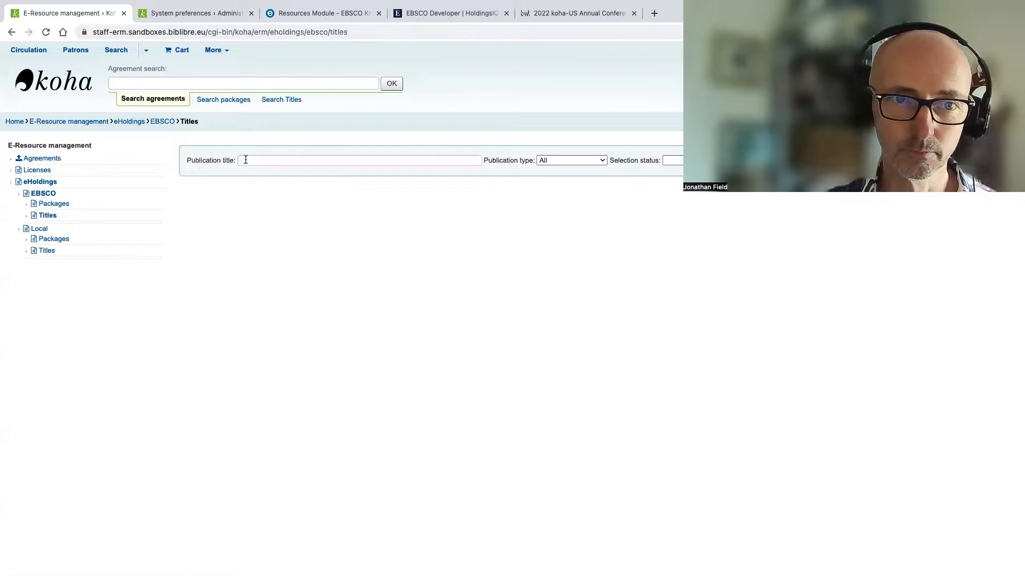
left_click(359, 160)
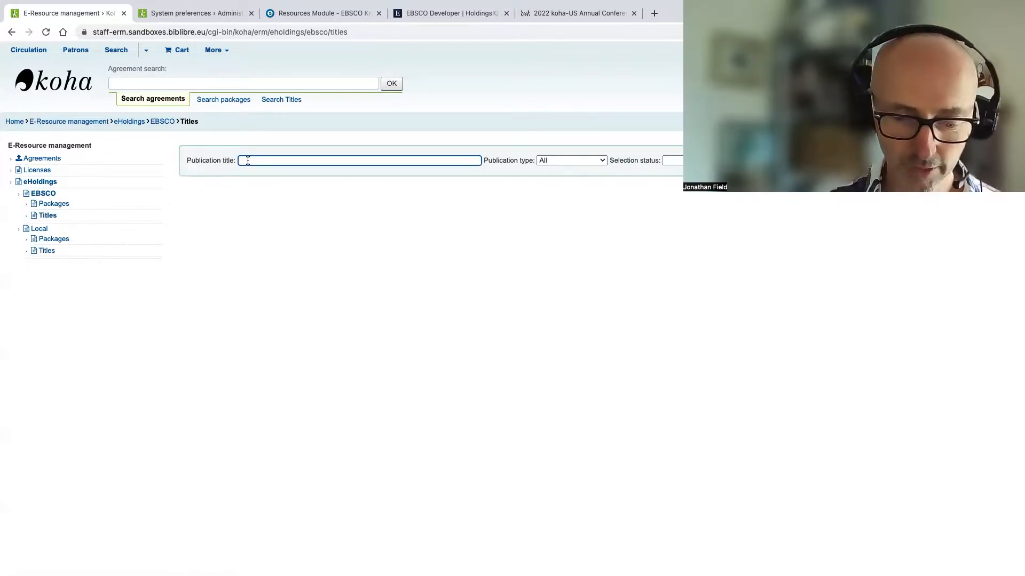
type("tetrahedron")
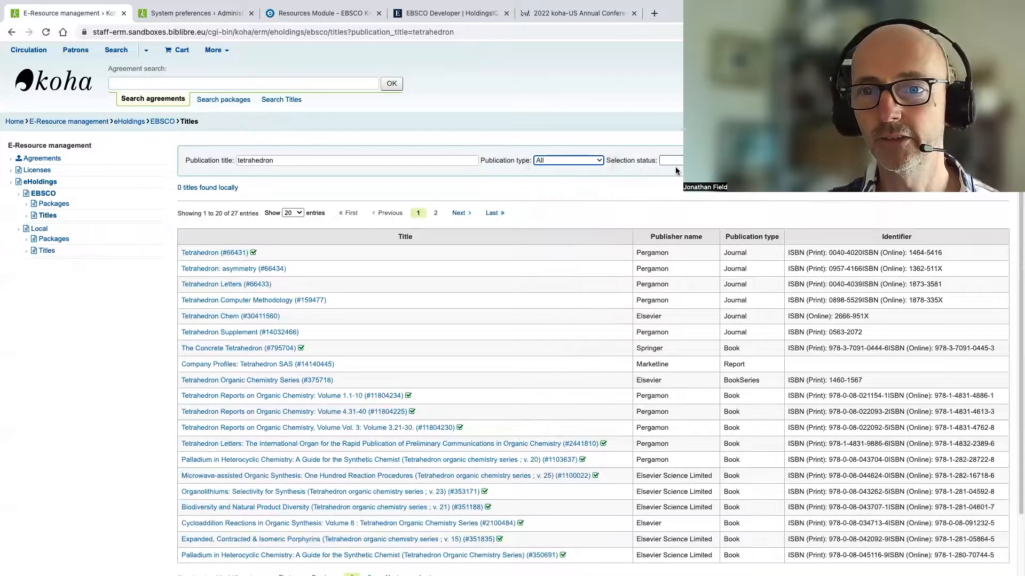
left_click(670, 160)
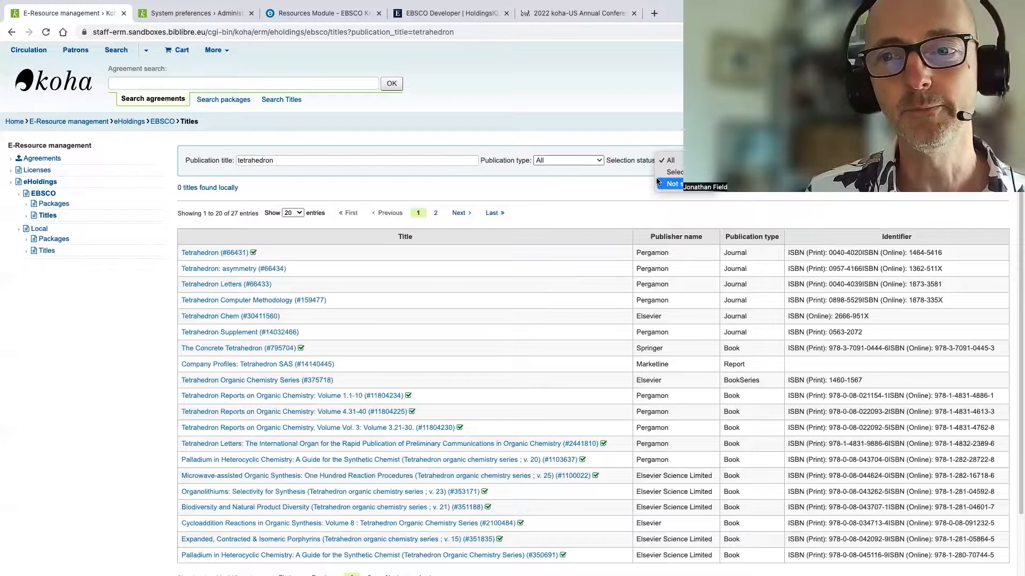
left_click(672, 172)
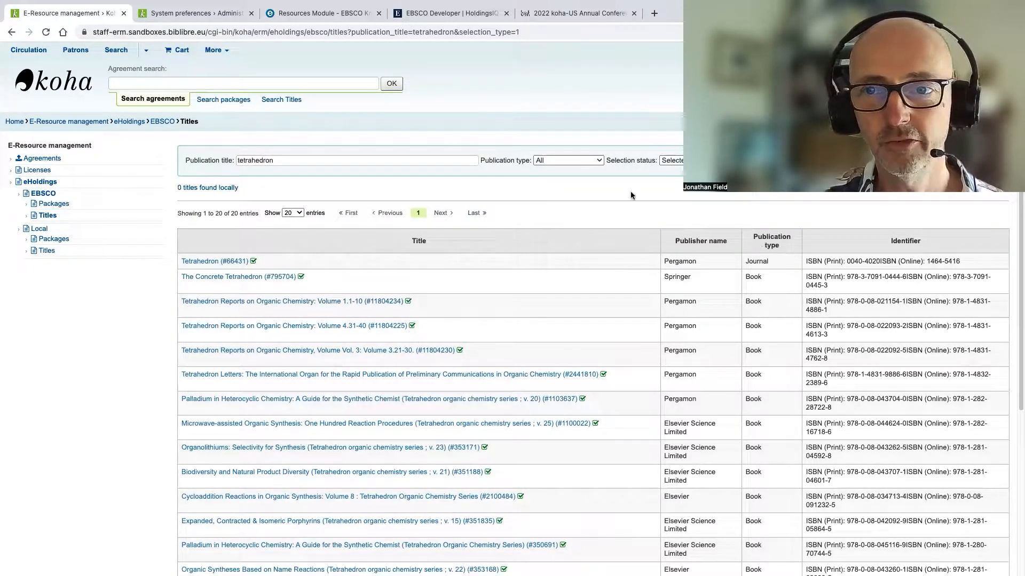
left_click(671, 160)
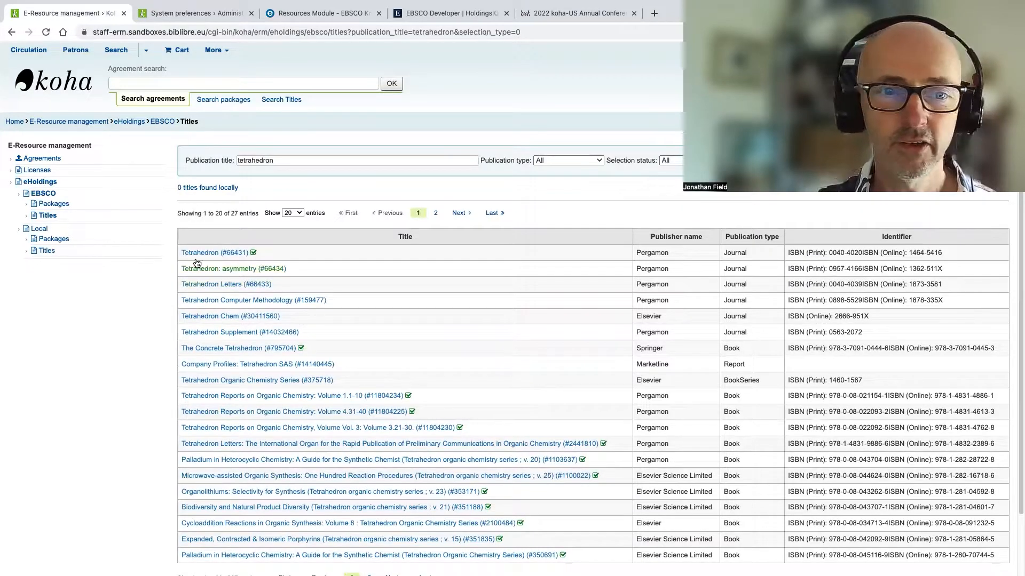
mouse_move(814, 253)
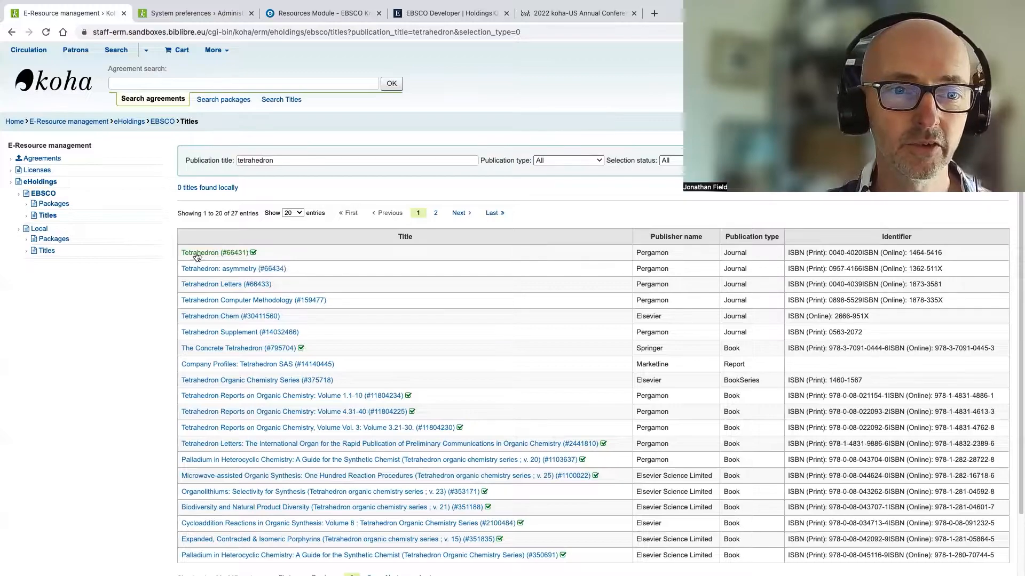
Rerun CORAL's tetrahedron knowledge-base search (27 results) and return to Koha's title list
left_click(320, 13)
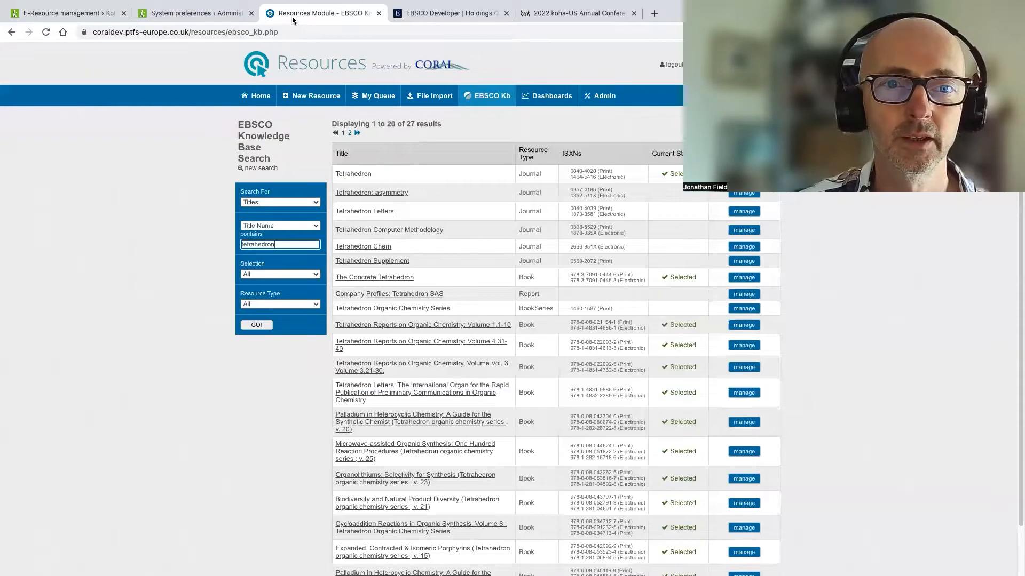
left_click(255, 324)
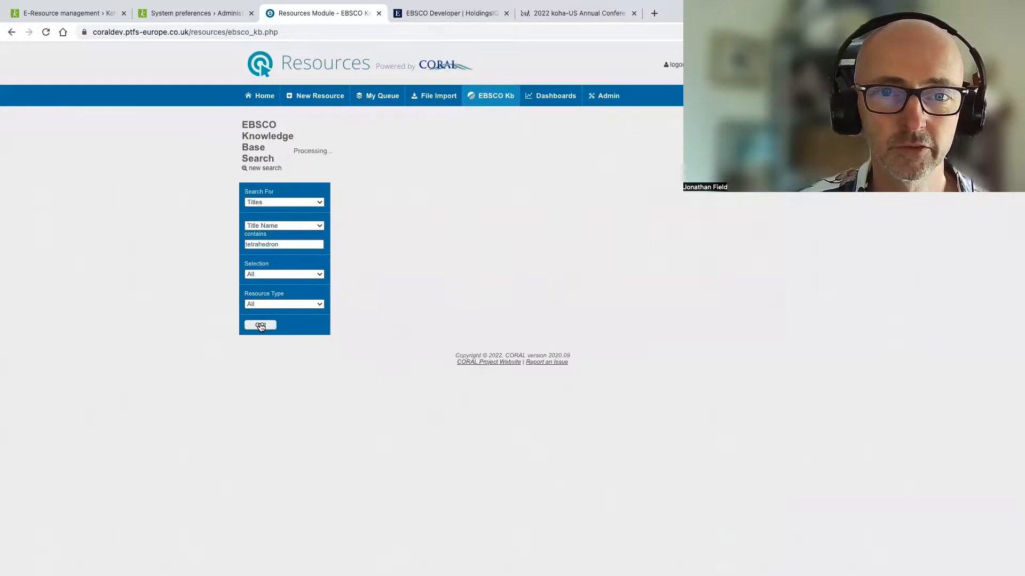
left_click(259, 324)
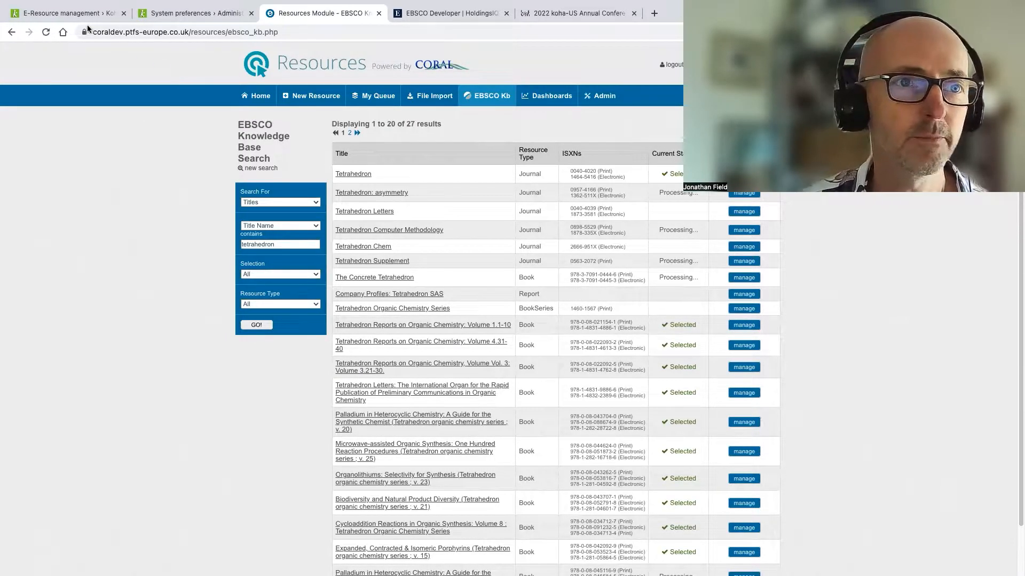
left_click(62, 13)
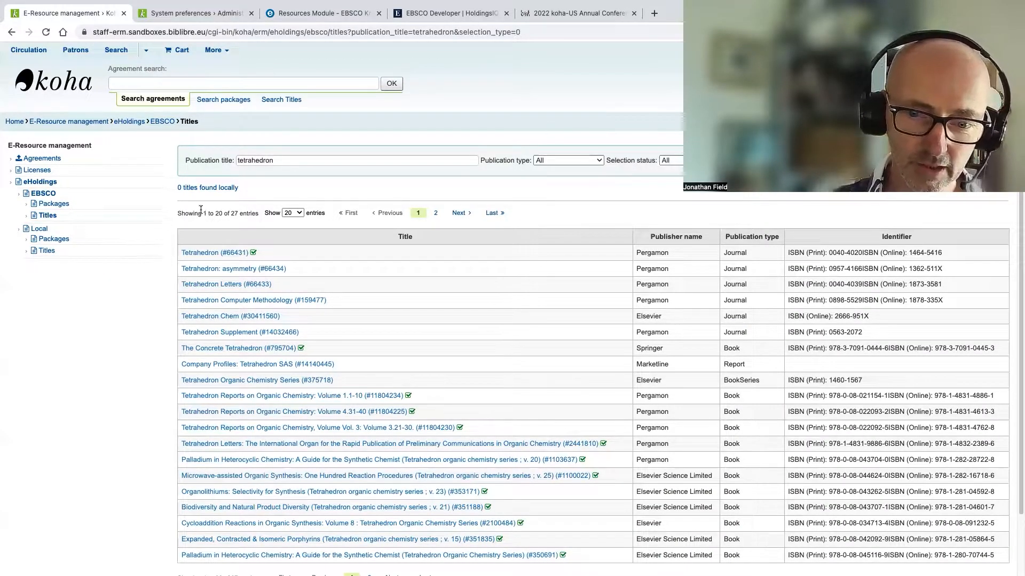
Open Tetrahedron (#66431) and filter its 87 packages to Selected, leaving ScienceDirect
left_click(209, 253)
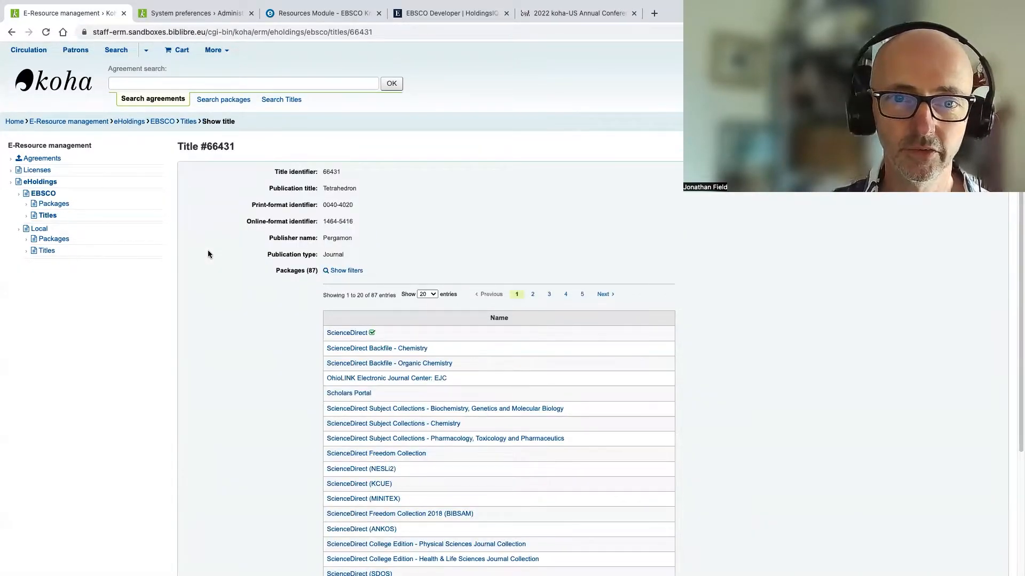
scroll("down", 3)
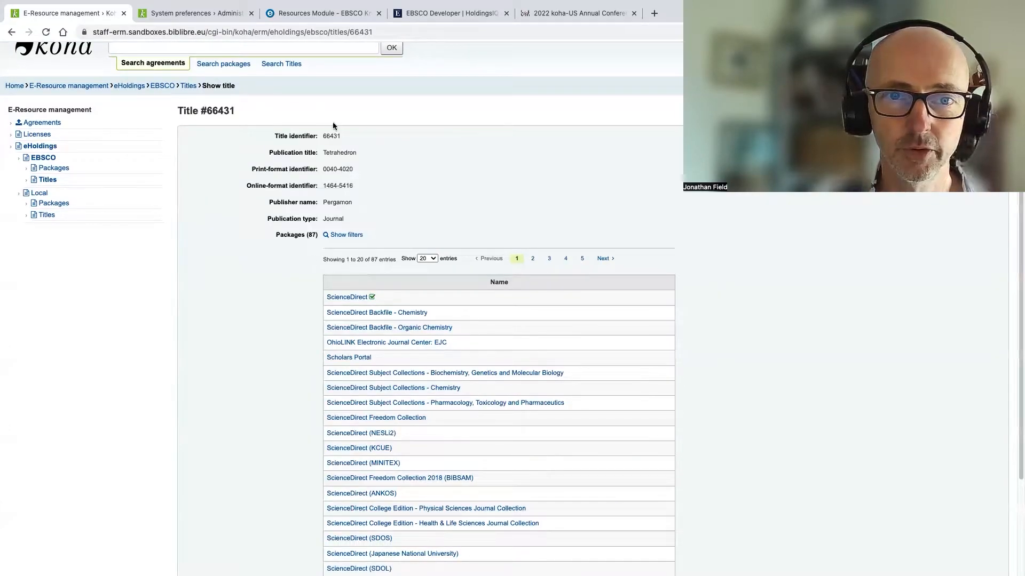
mouse_move(264, 214)
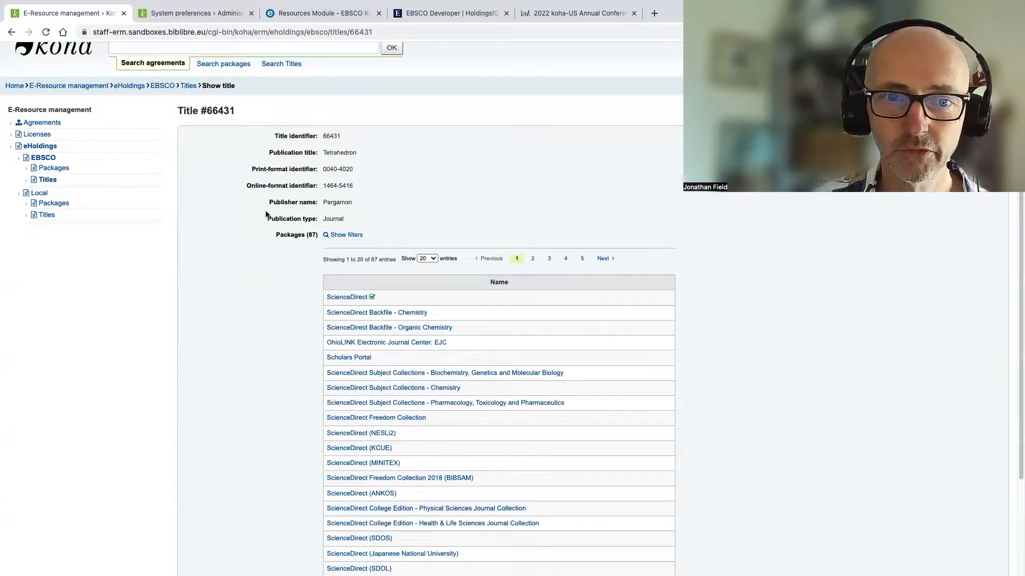
scroll("down", 3)
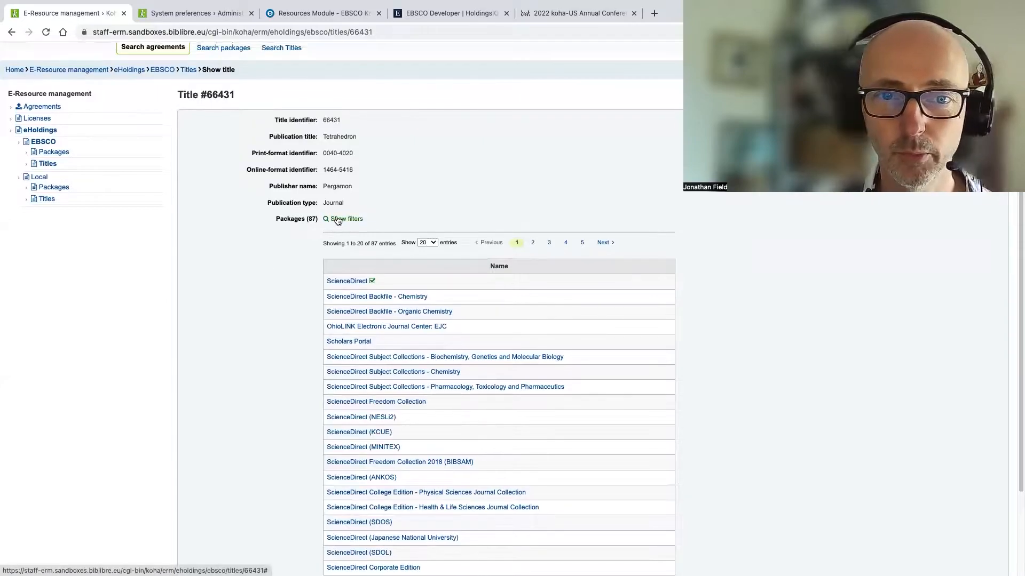
left_click(343, 218)
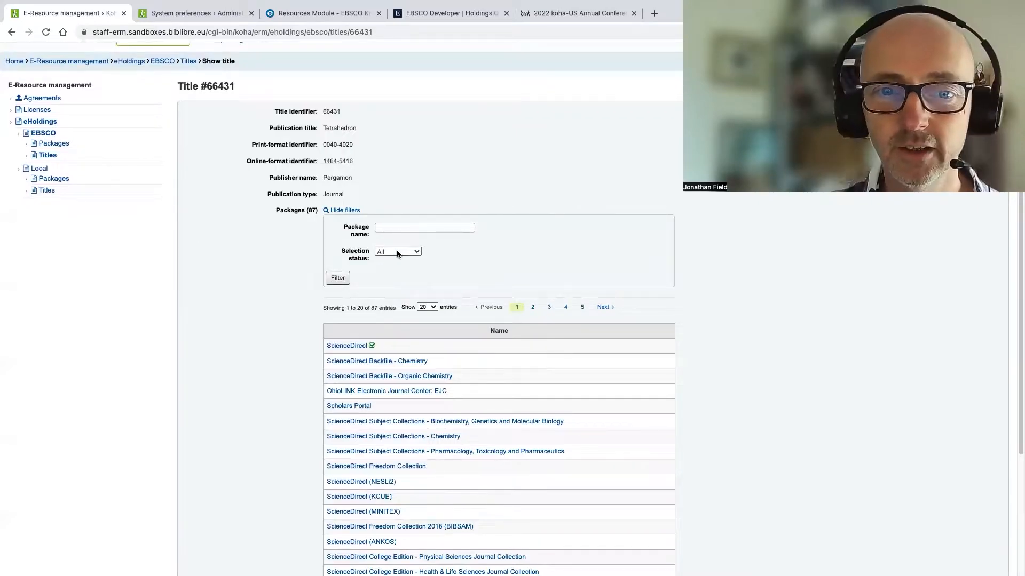
left_click(397, 252)
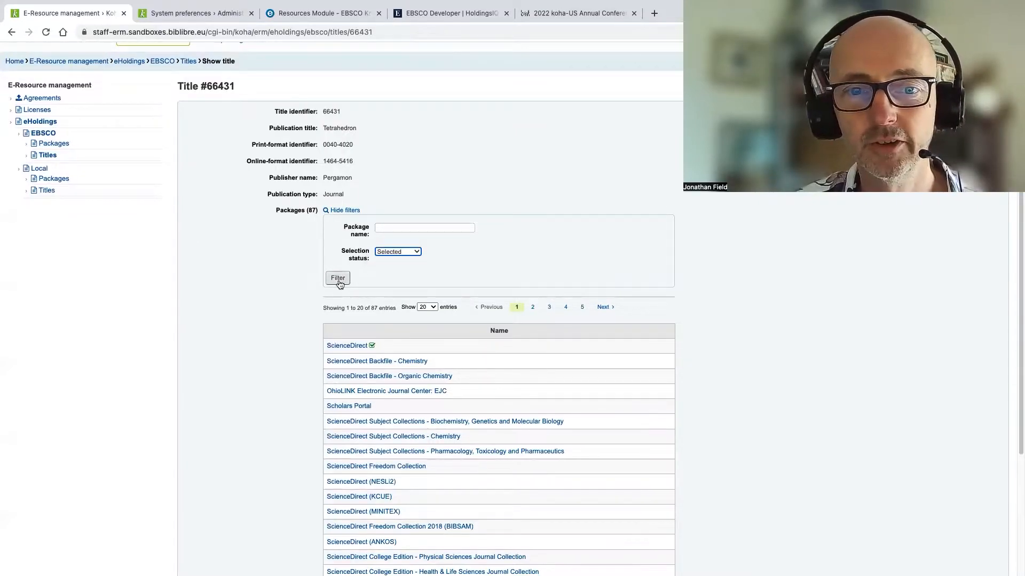
left_click(337, 277)
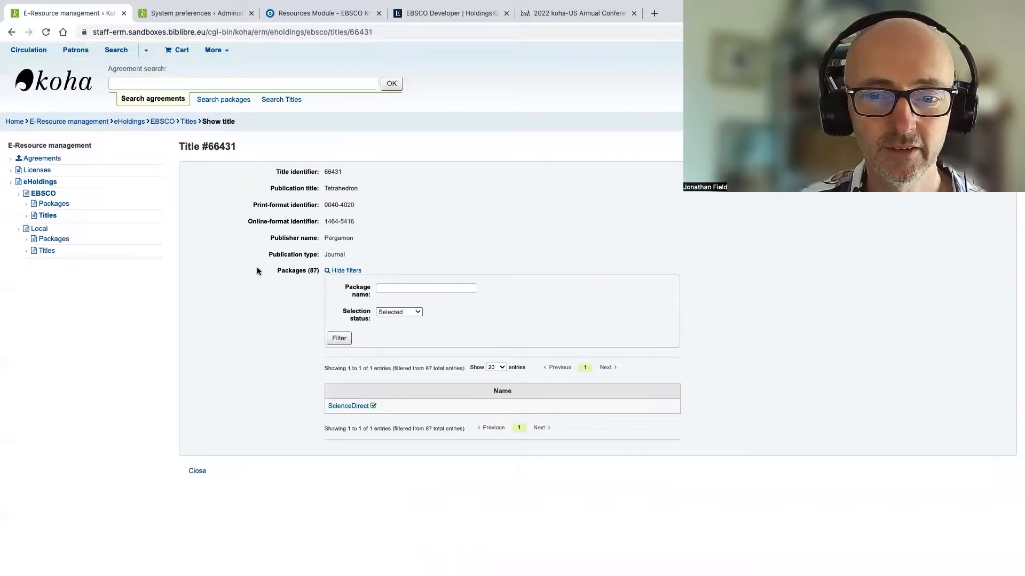
mouse_move(306, 391)
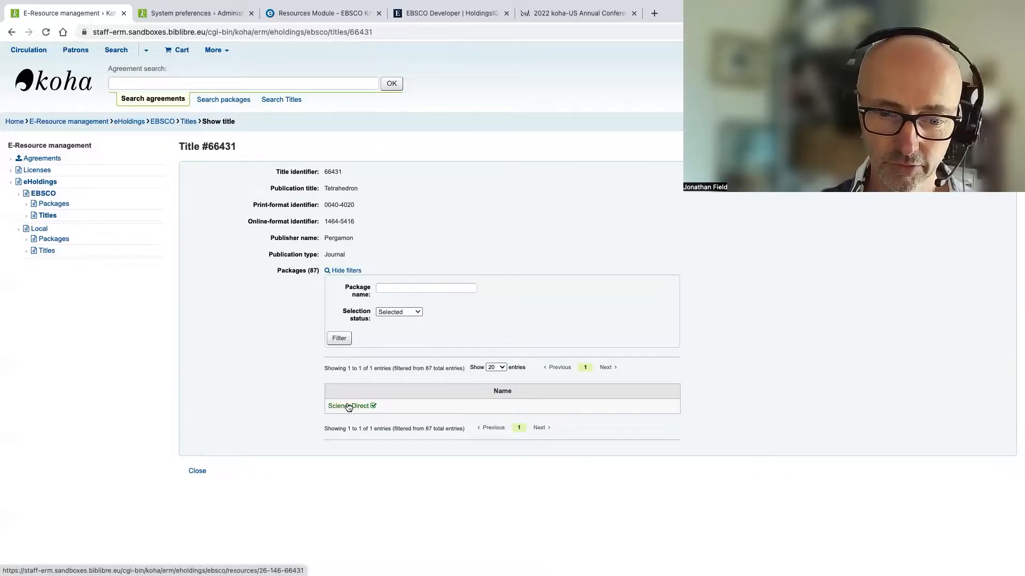
left_click(347, 406)
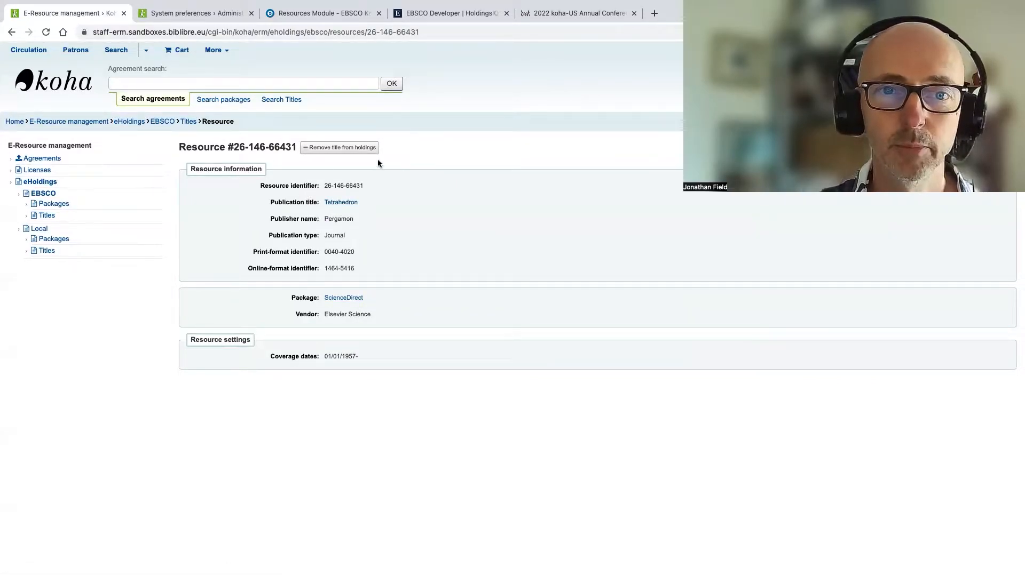
mouse_move(398, 184)
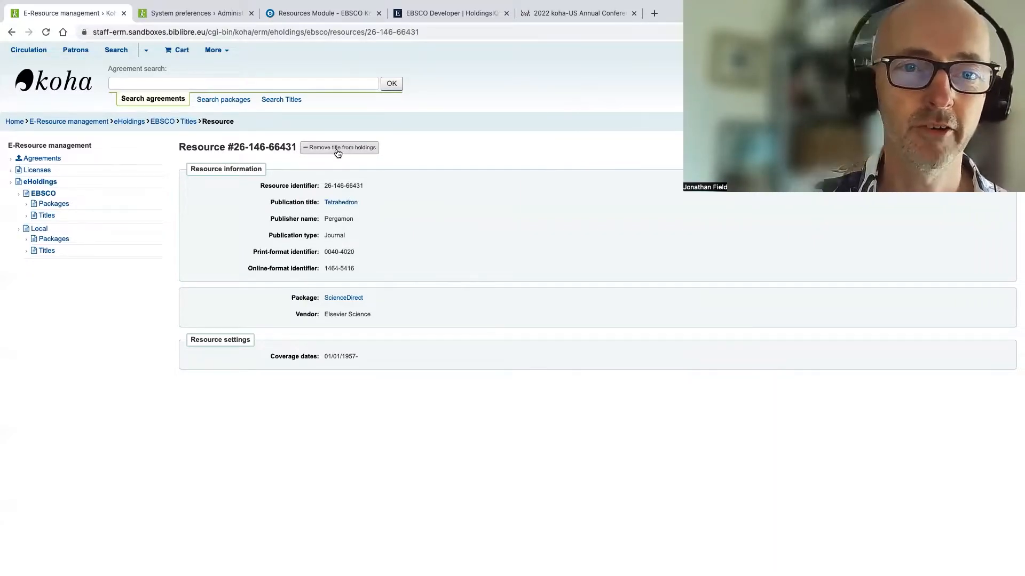
left_click(339, 148)
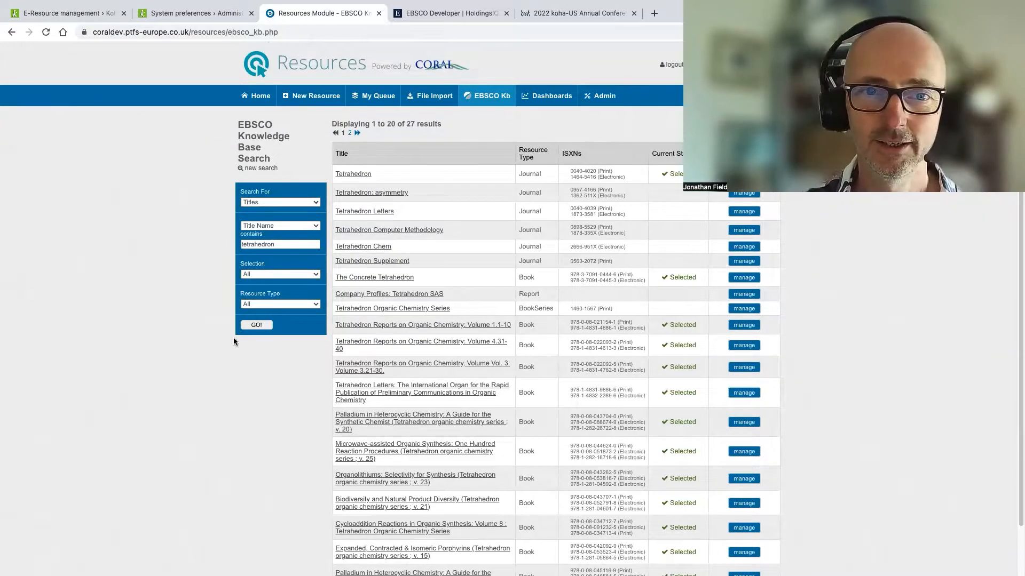
Rerun CORAL's tetrahedron search to confirm Tetrahedron is no longer marked selected
left_click(256, 324)
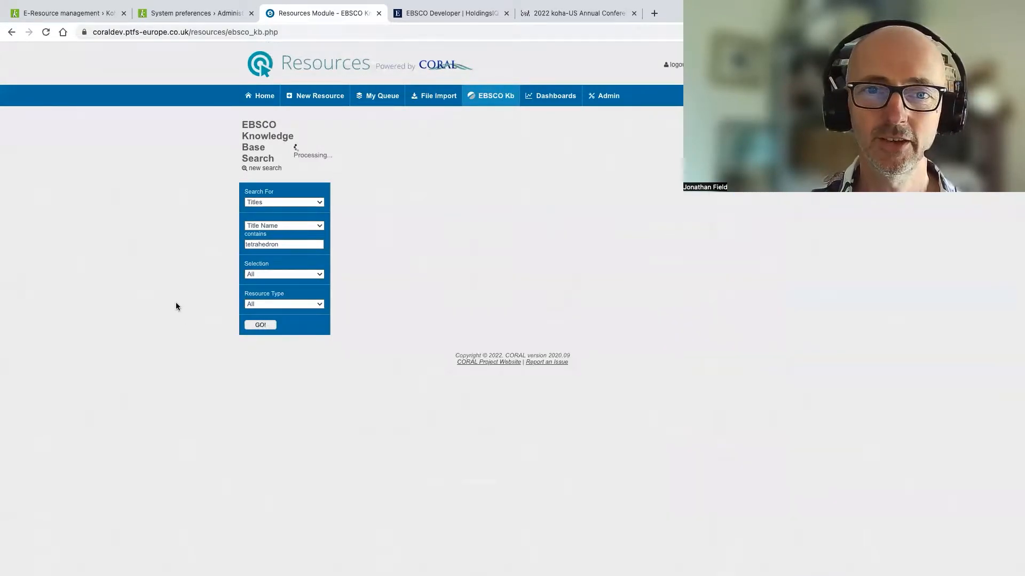
left_click(260, 324)
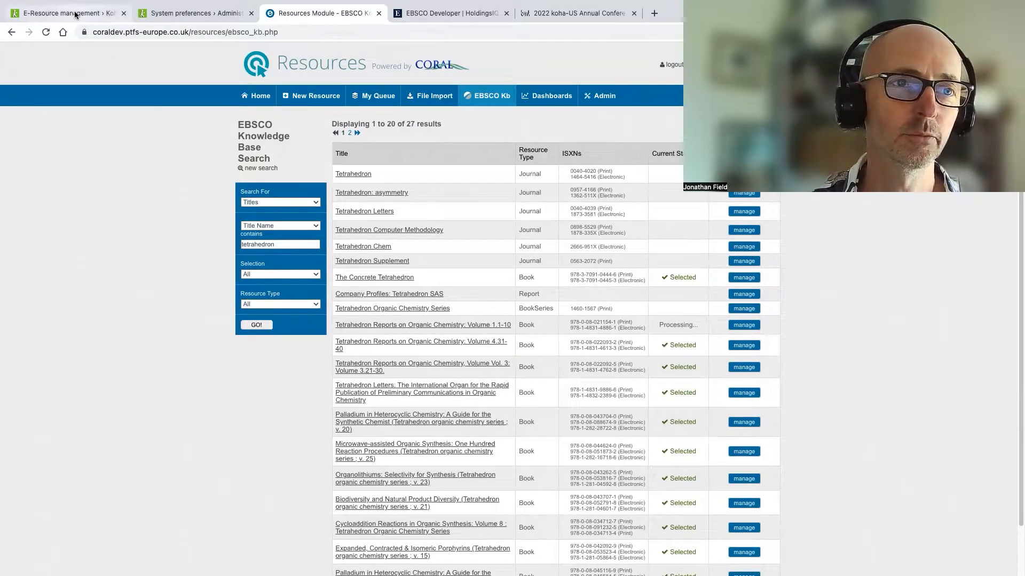
left_click(65, 13)
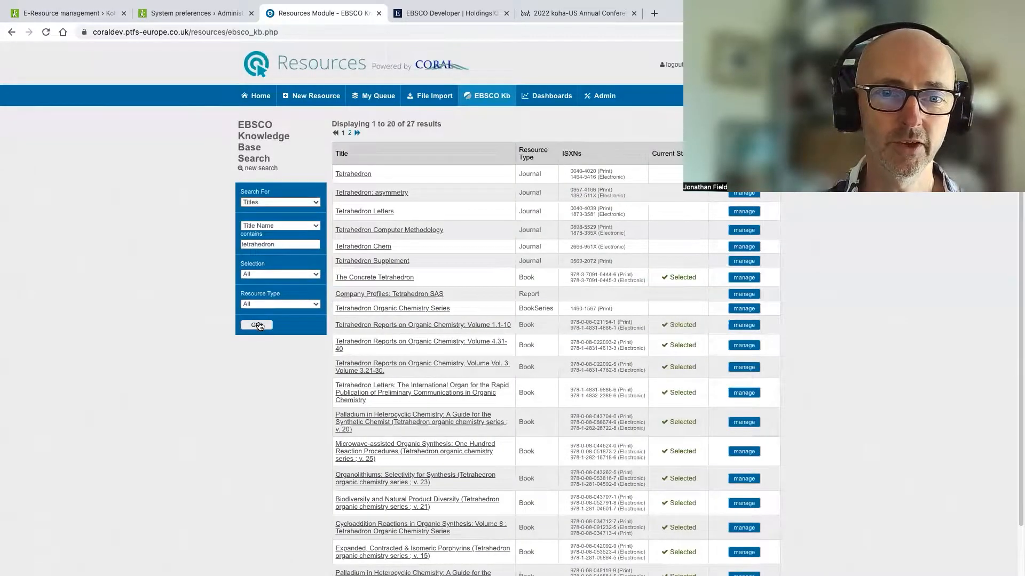
left_click(255, 325)
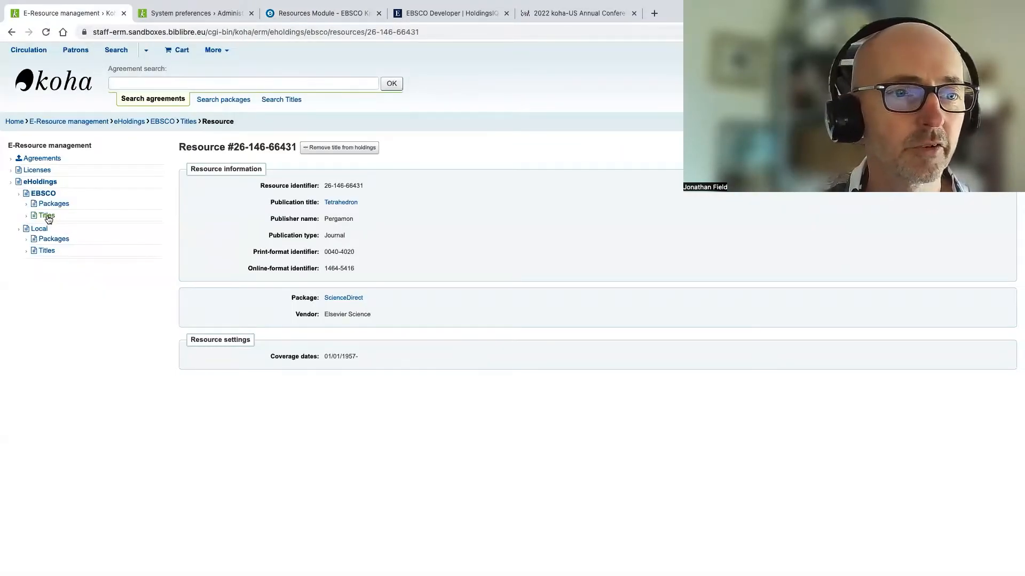
Search titles for 'history' and open the local record for A people betrayed
left_click(46, 214)
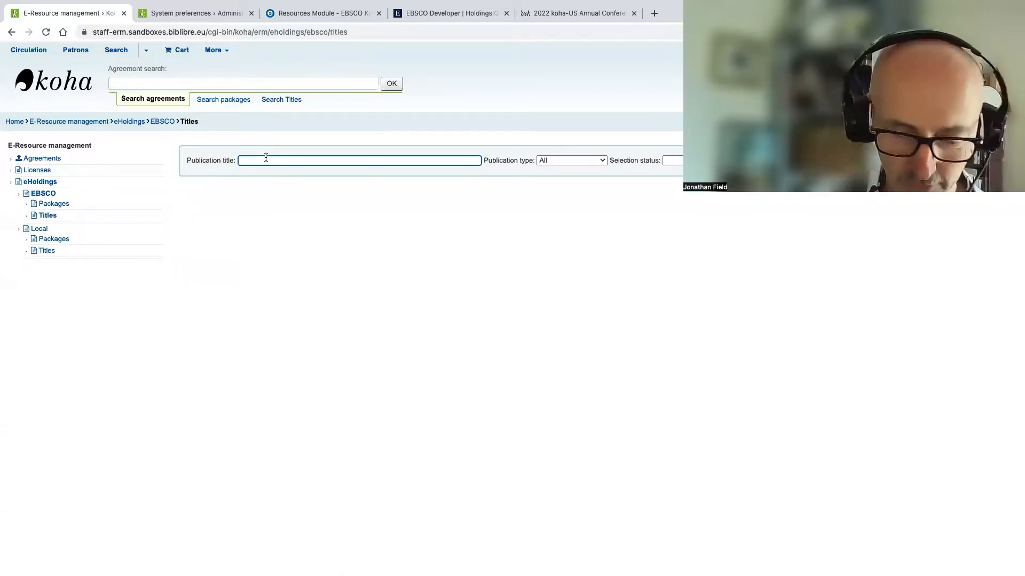
type("history")
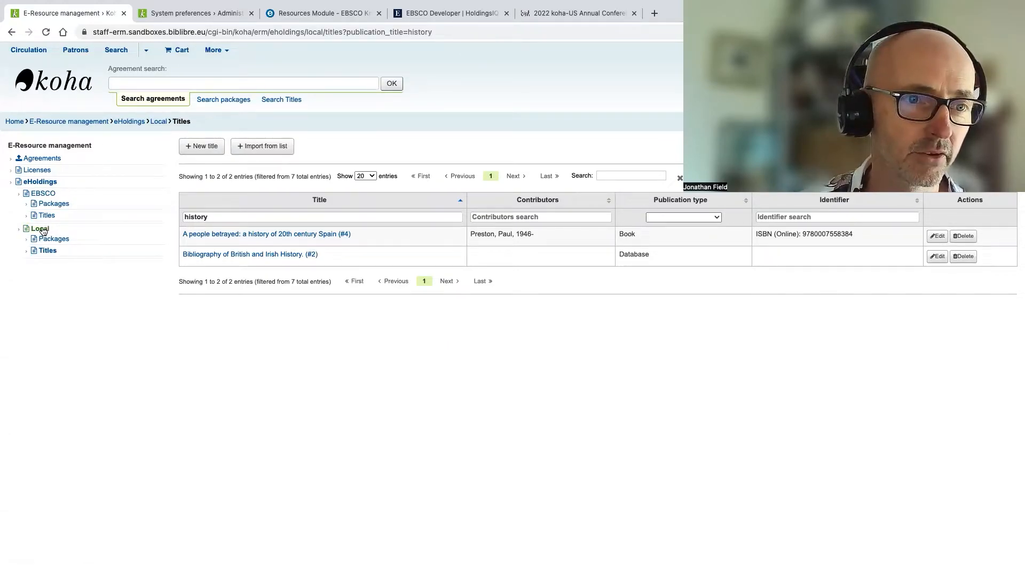
mouse_move(47, 250)
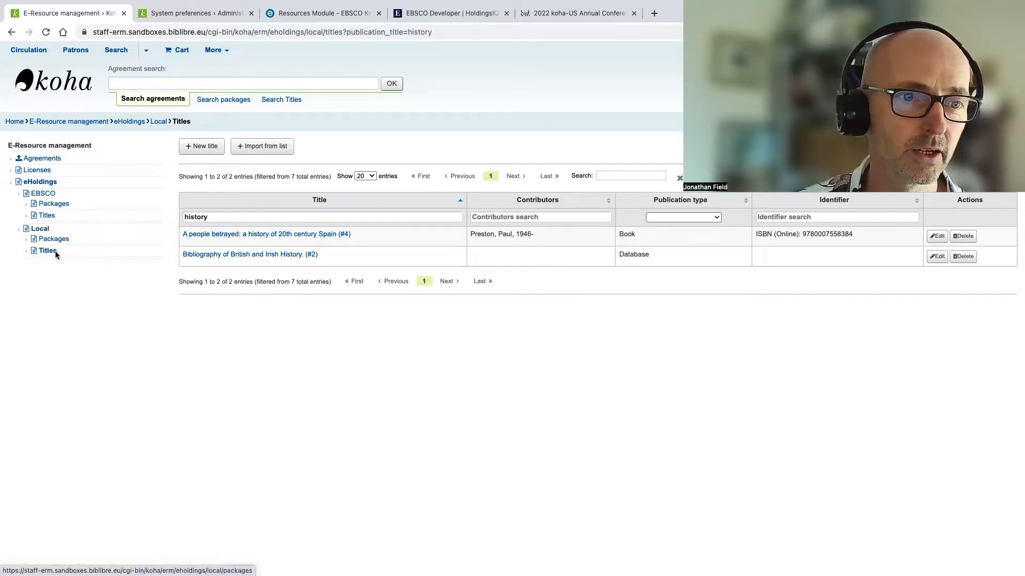
mouse_move(71, 294)
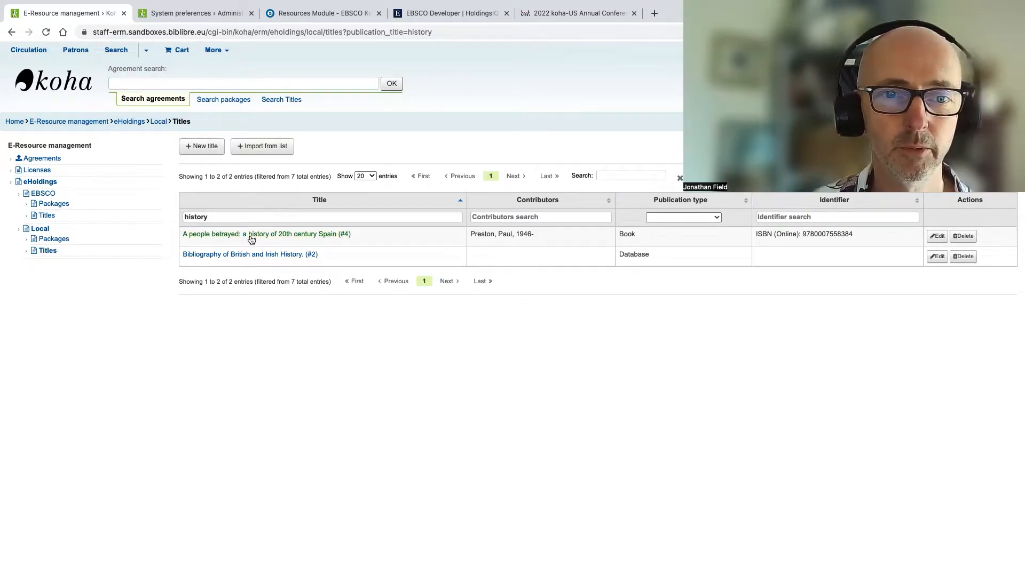
left_click(266, 234)
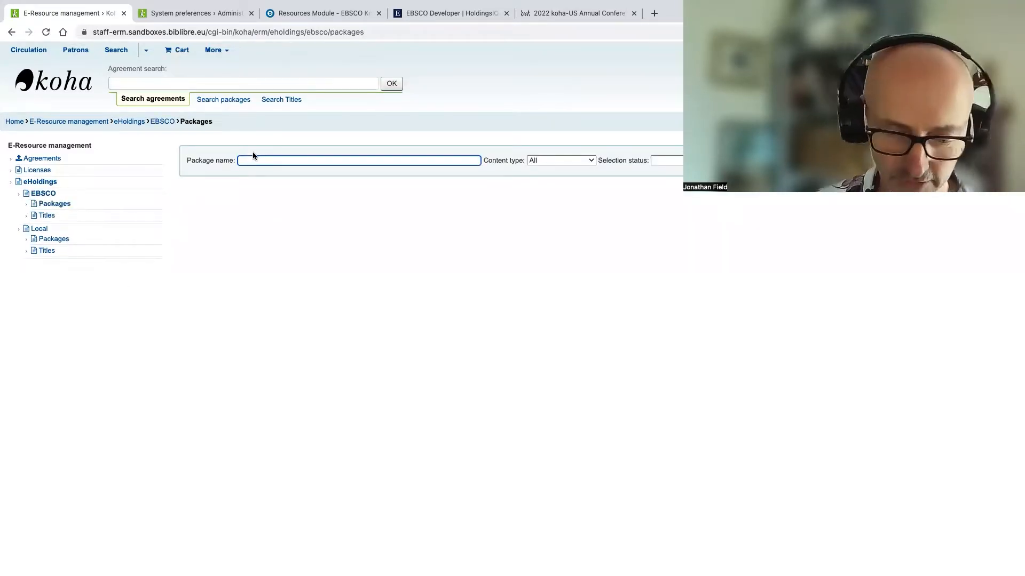
Search packages for 'journal archives', limit to Selected, and open JISC Journal Archives (#466-5456)
type("journal archives")
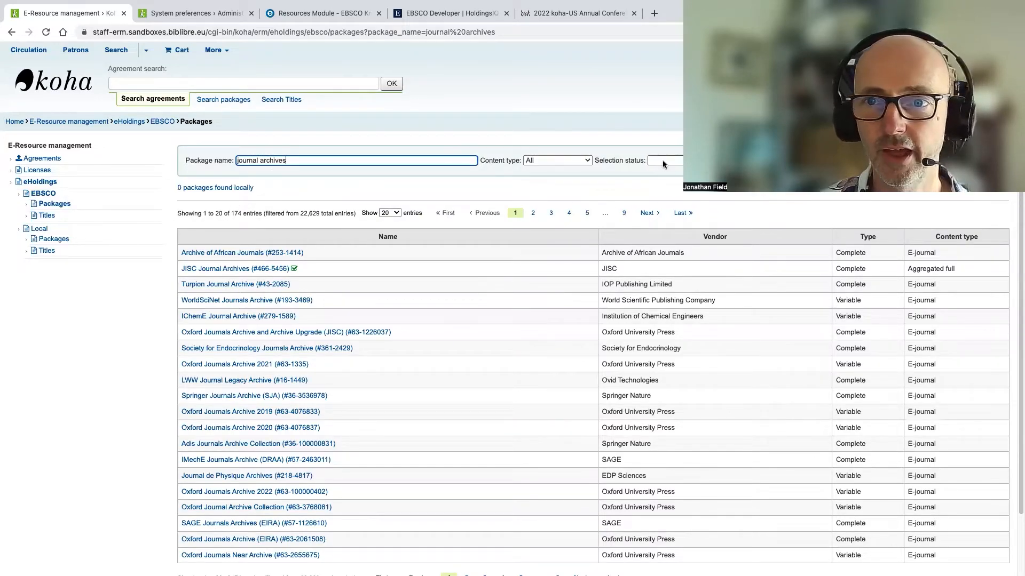
left_click(665, 160)
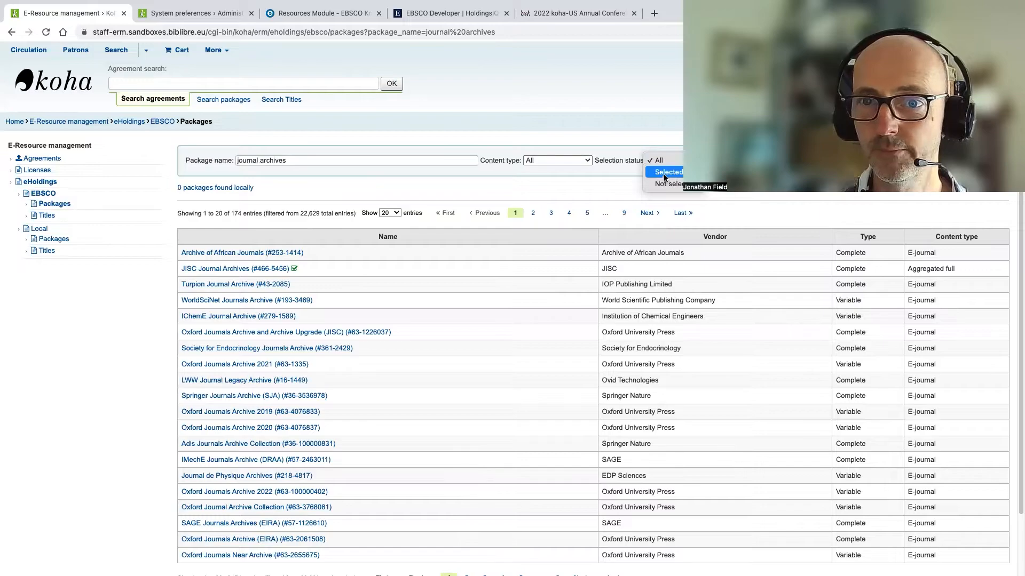
mouse_move(665, 184)
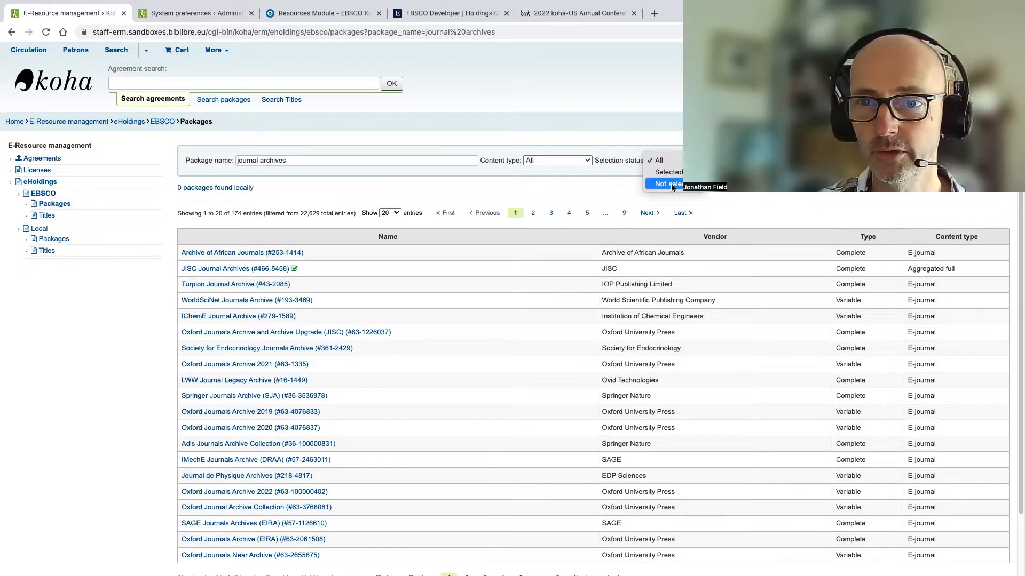
left_click(667, 172)
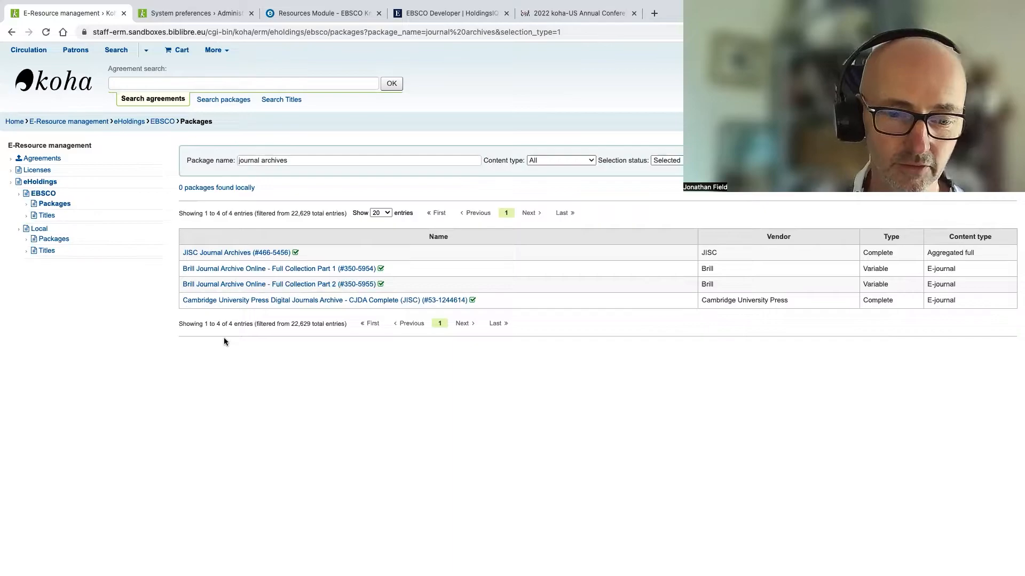
mouse_move(217, 255)
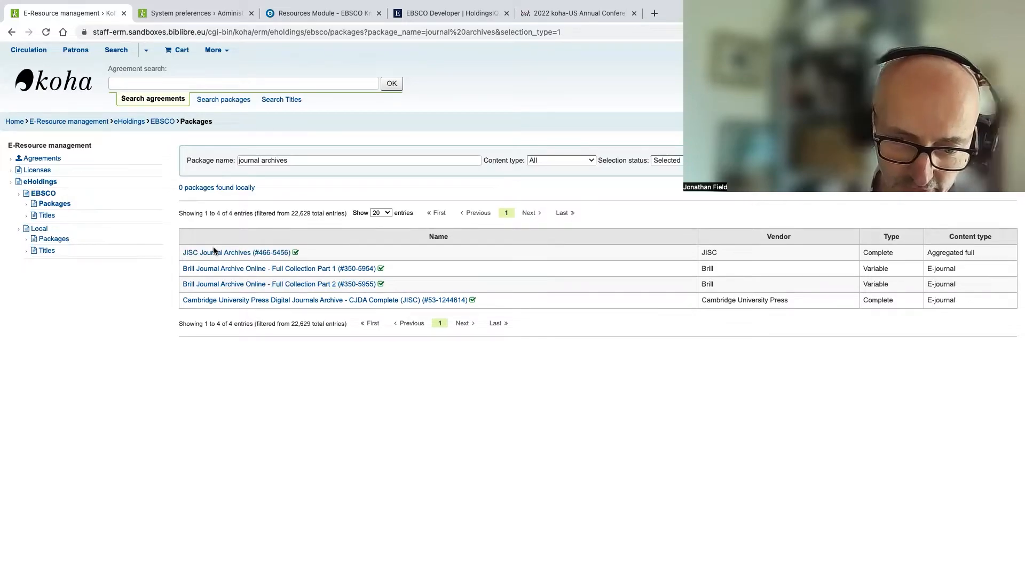
left_click(216, 252)
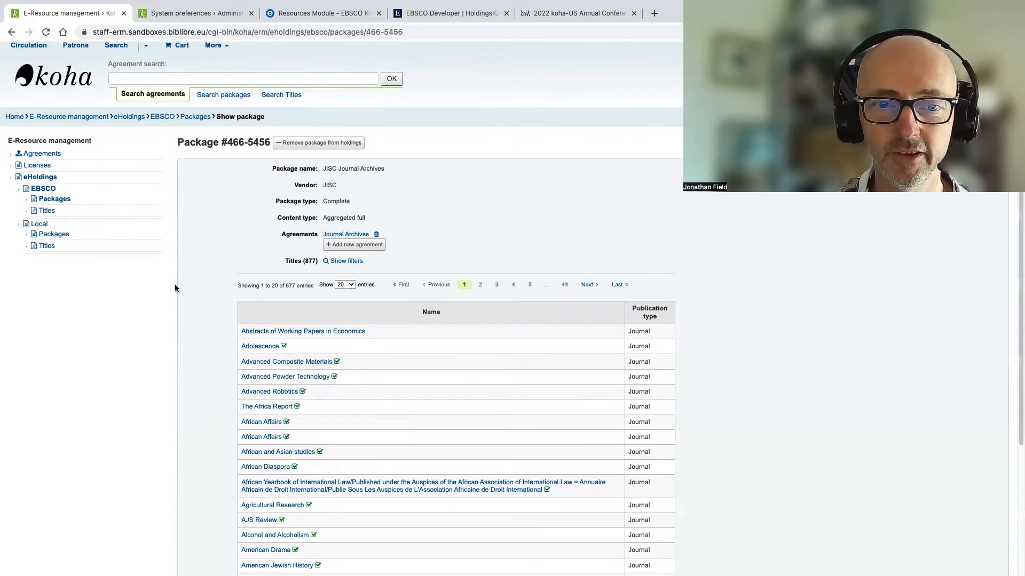
Filter the JISC Journal Archives titles to Not selected, leaving one title
scroll("down", 3)
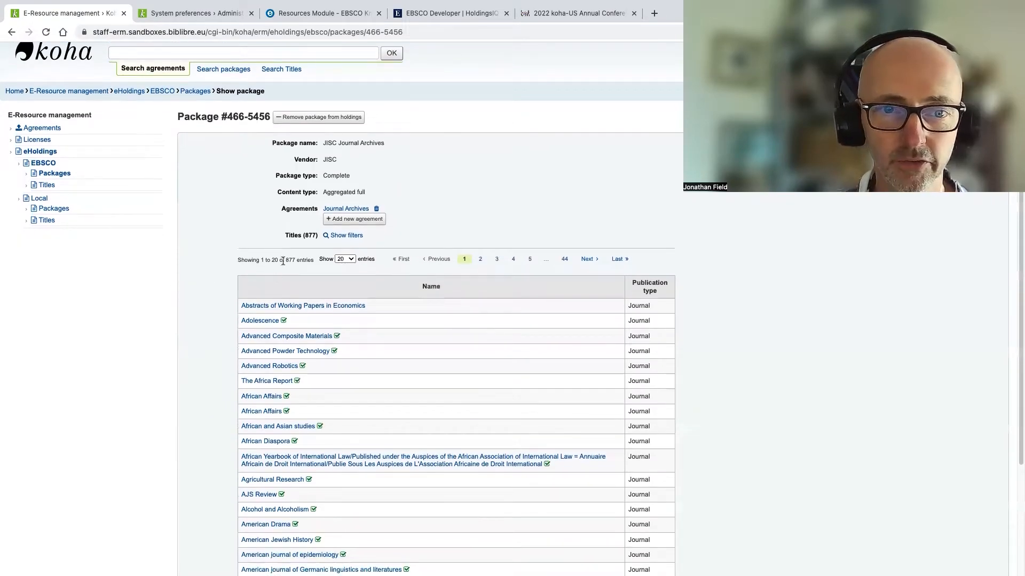
mouse_move(178, 296)
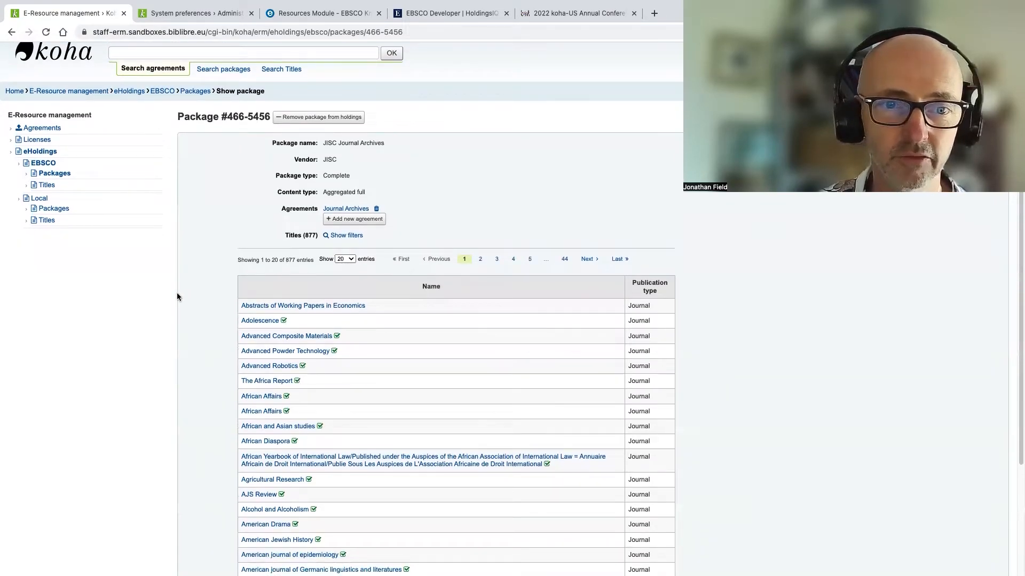
scroll("down", 3)
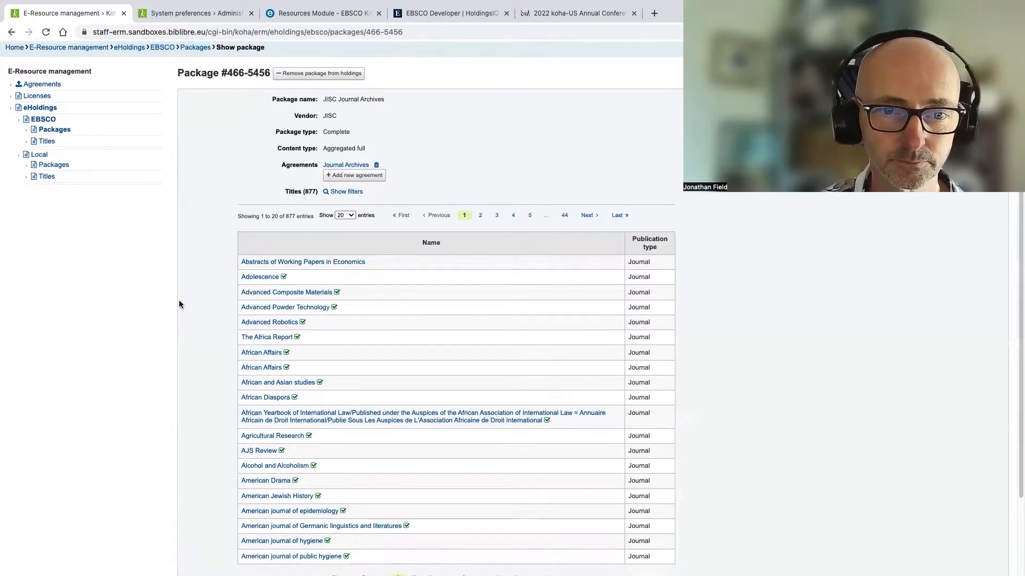
scroll("down", 3)
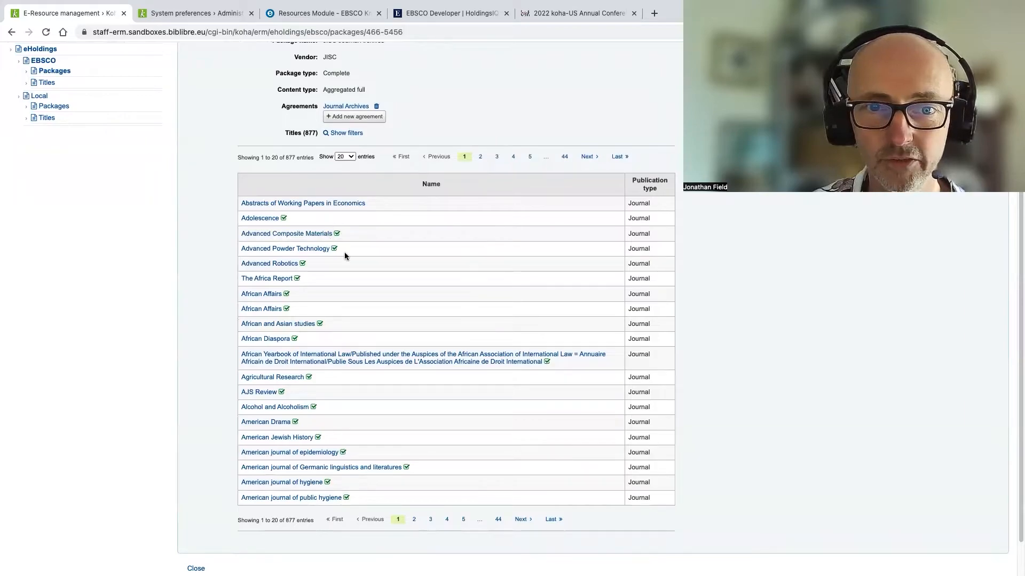
mouse_move(293, 286)
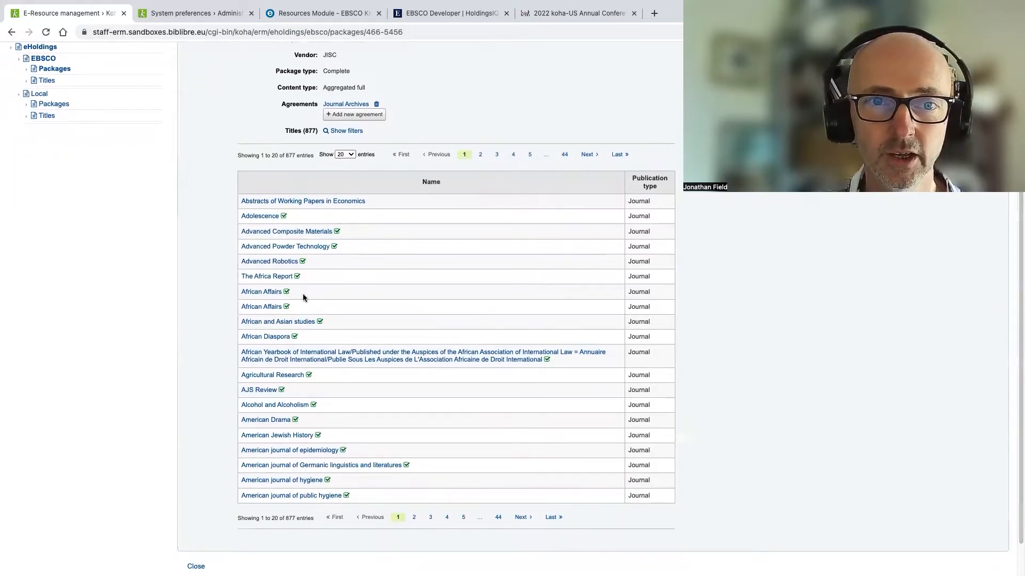
scroll("up", 3)
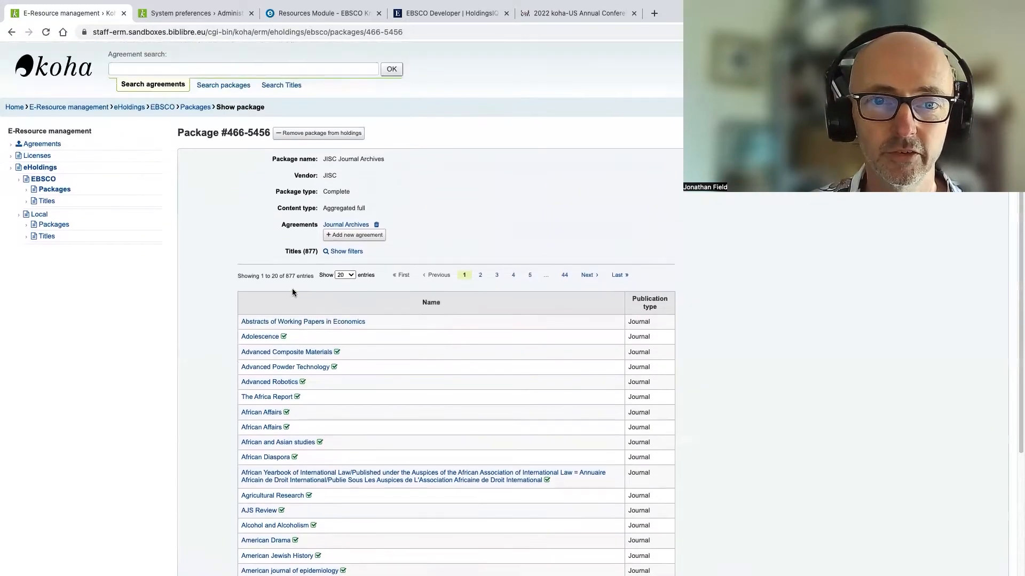
left_click(346, 251)
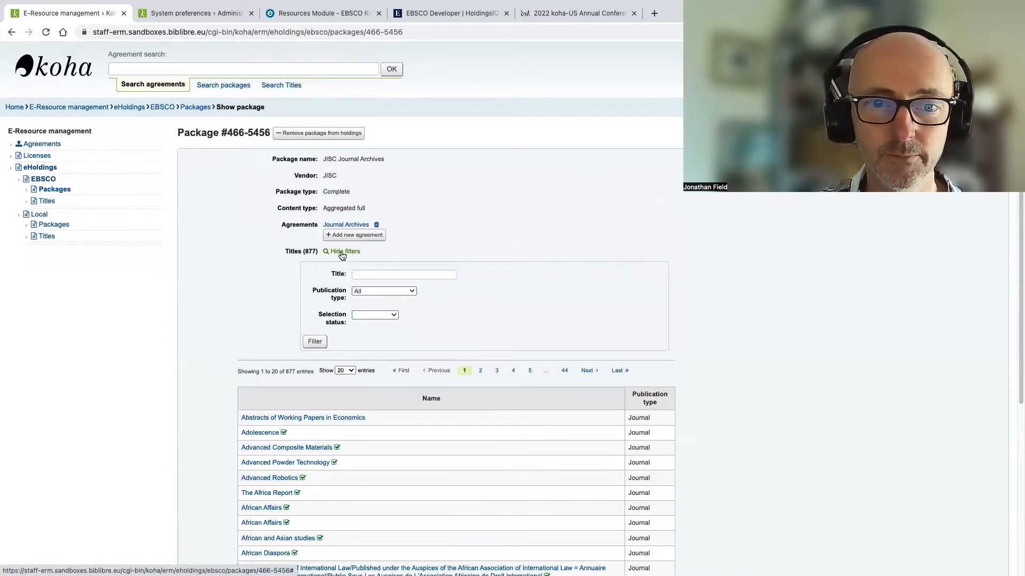
left_click(375, 314)
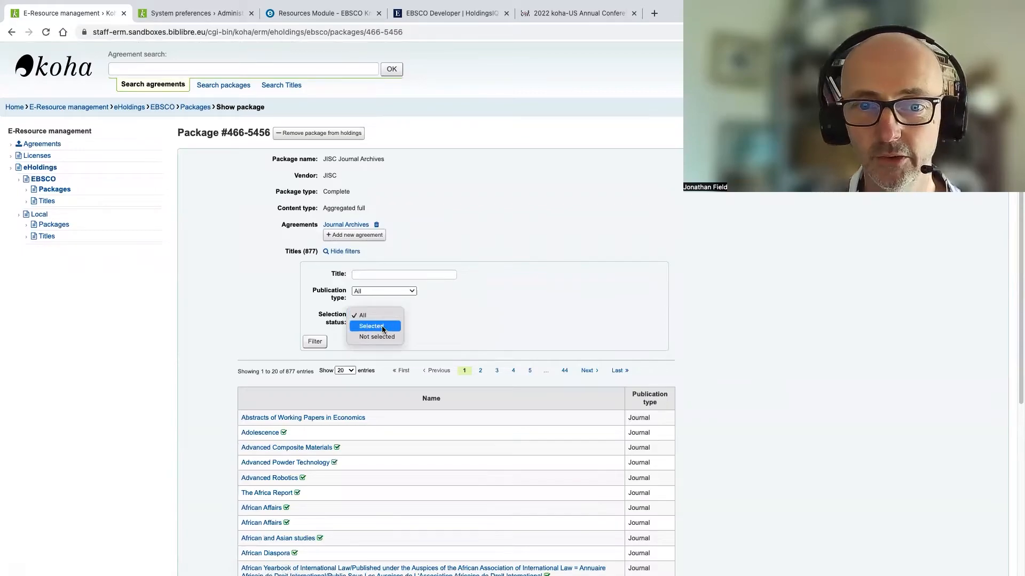
mouse_move(377, 336)
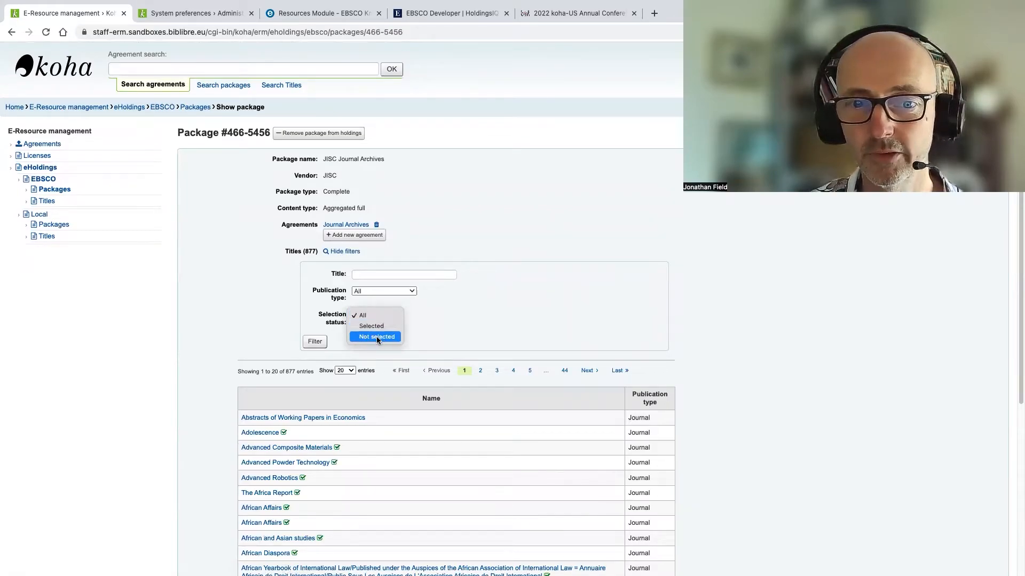
left_click(376, 336)
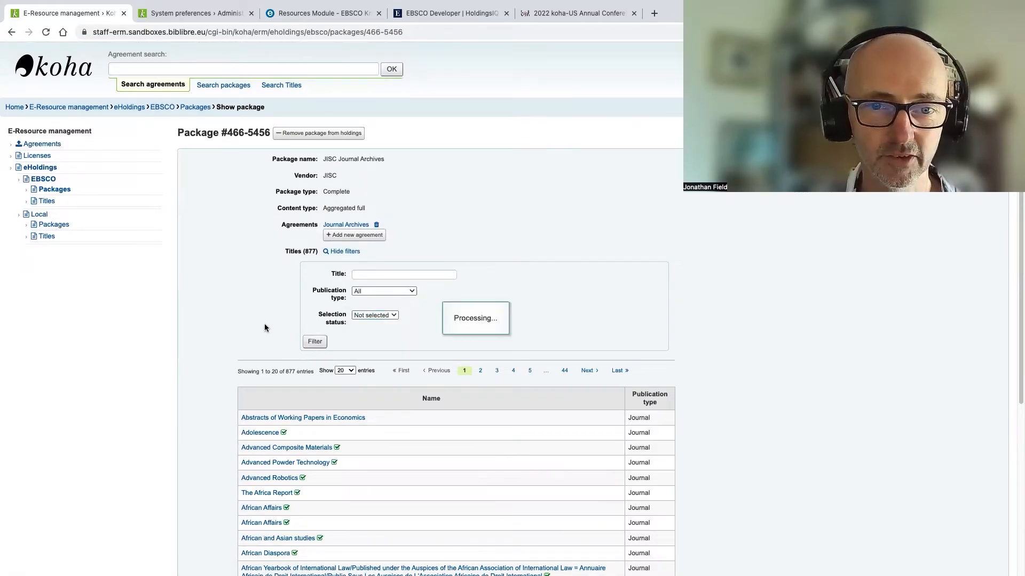
left_click(314, 340)
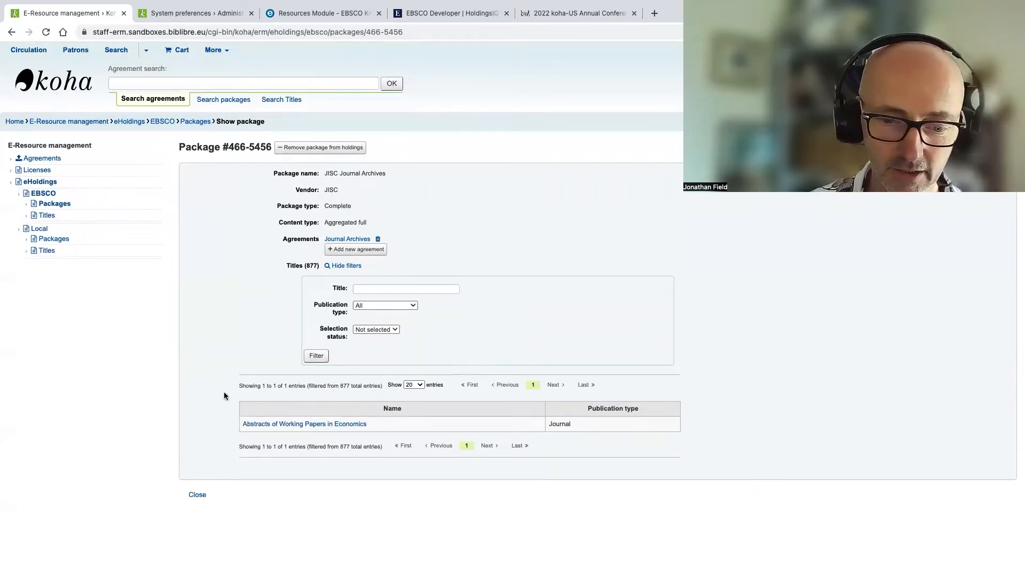
left_click(304, 424)
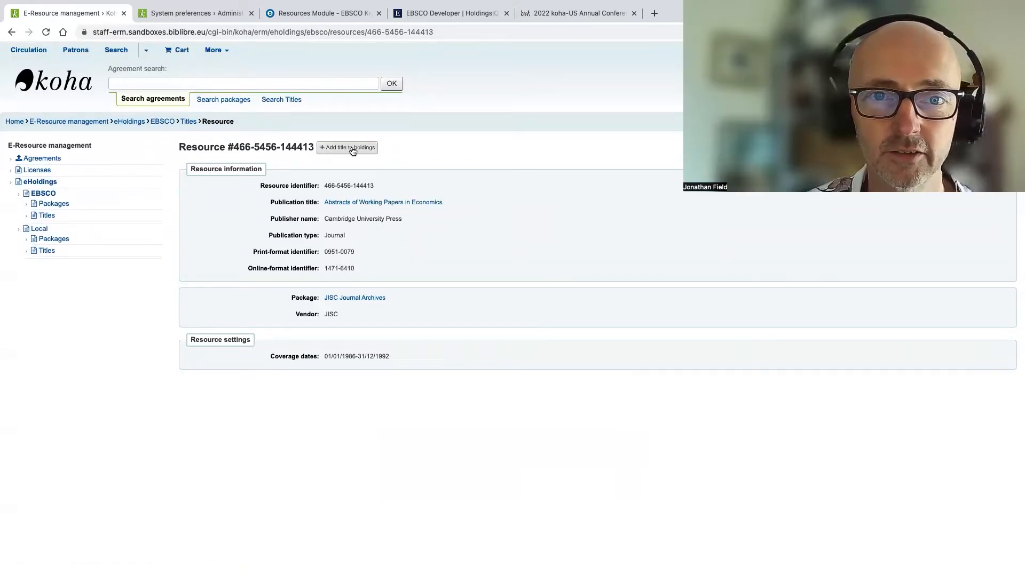
Add the title to holdings, return to the JISC package and open its linked Journal Archives agreement #5
left_click(347, 147)
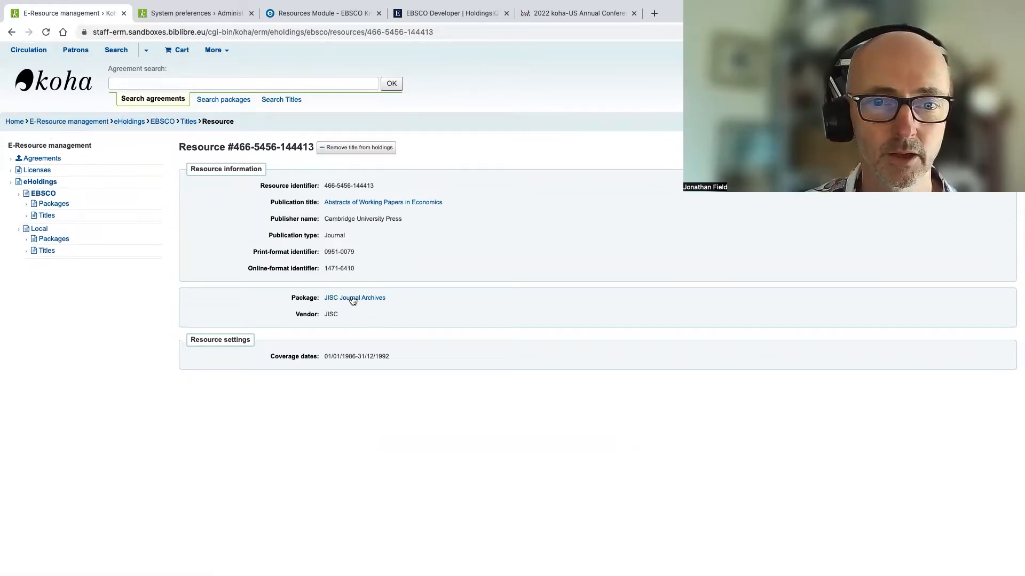
left_click(354, 298)
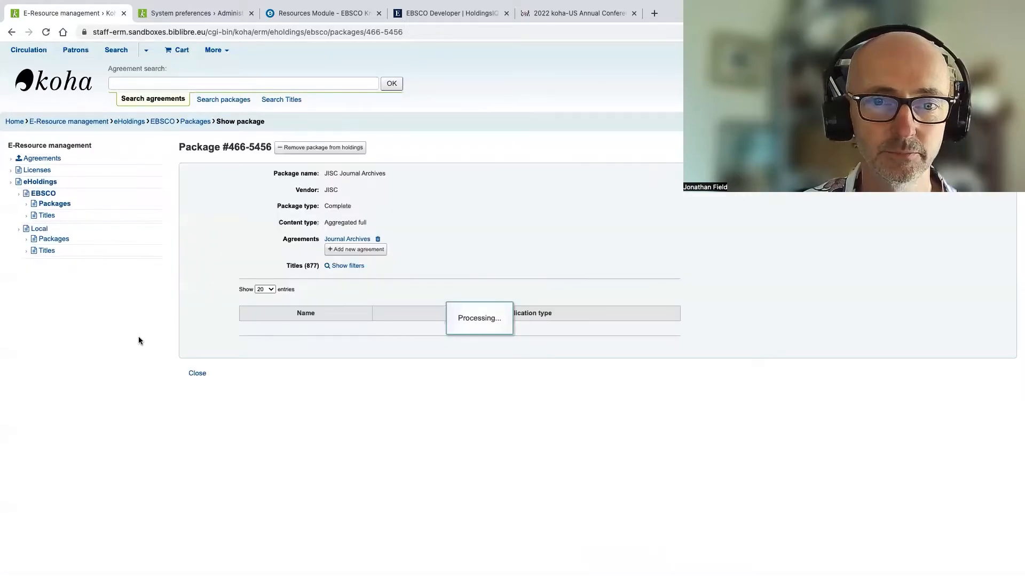
mouse_move(156, 353)
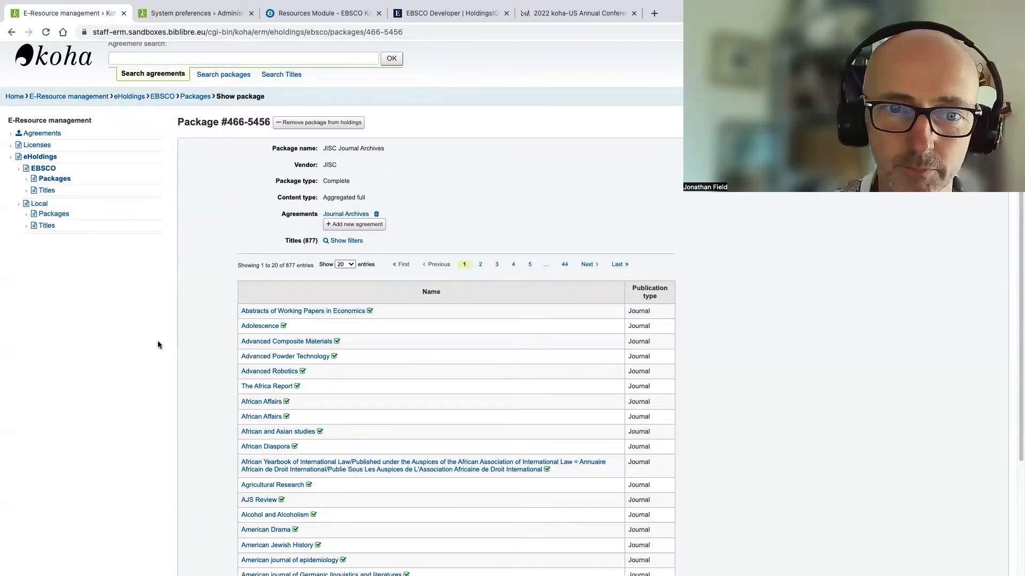
scroll("down", 3)
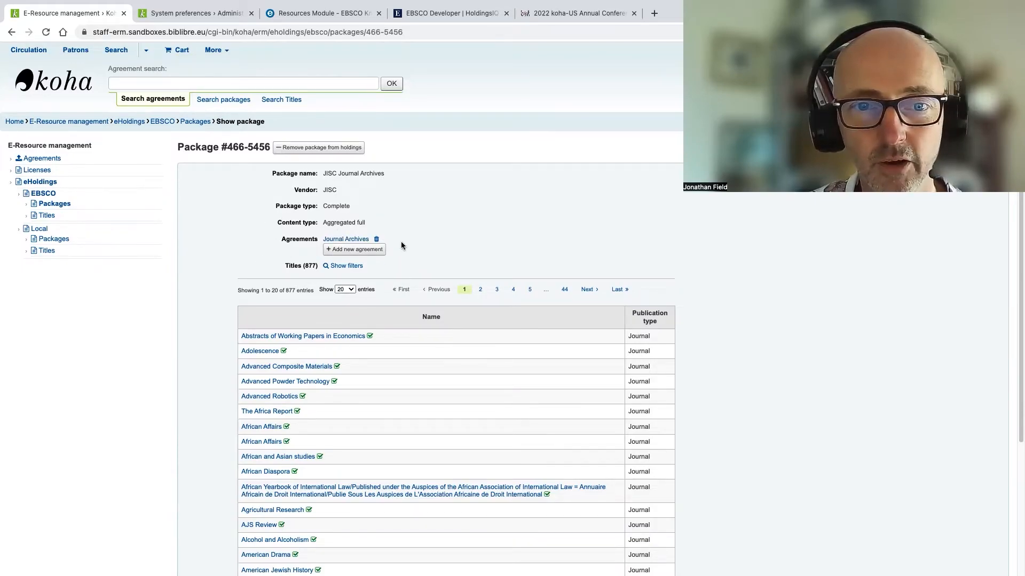
mouse_move(264, 247)
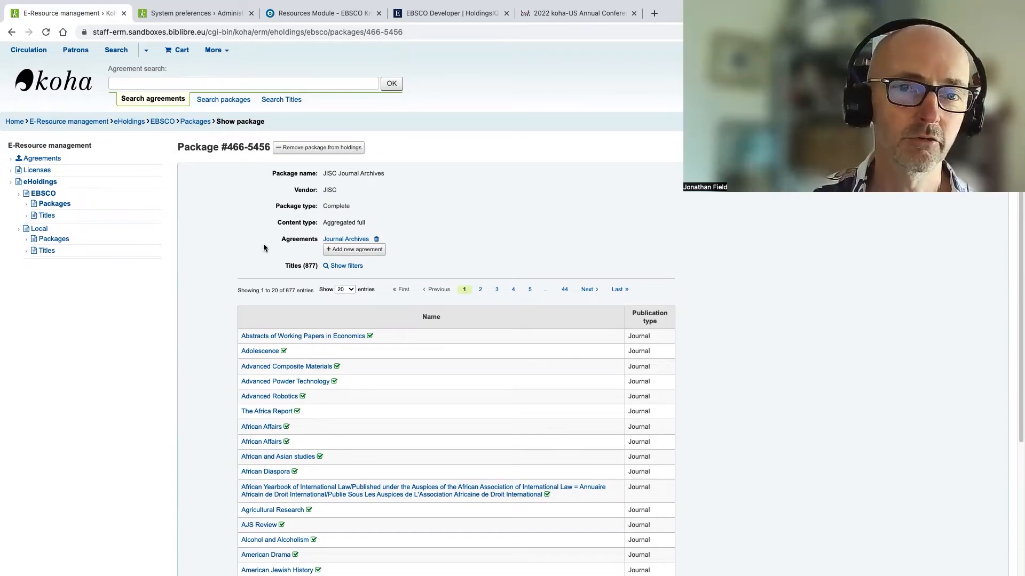
mouse_move(269, 255)
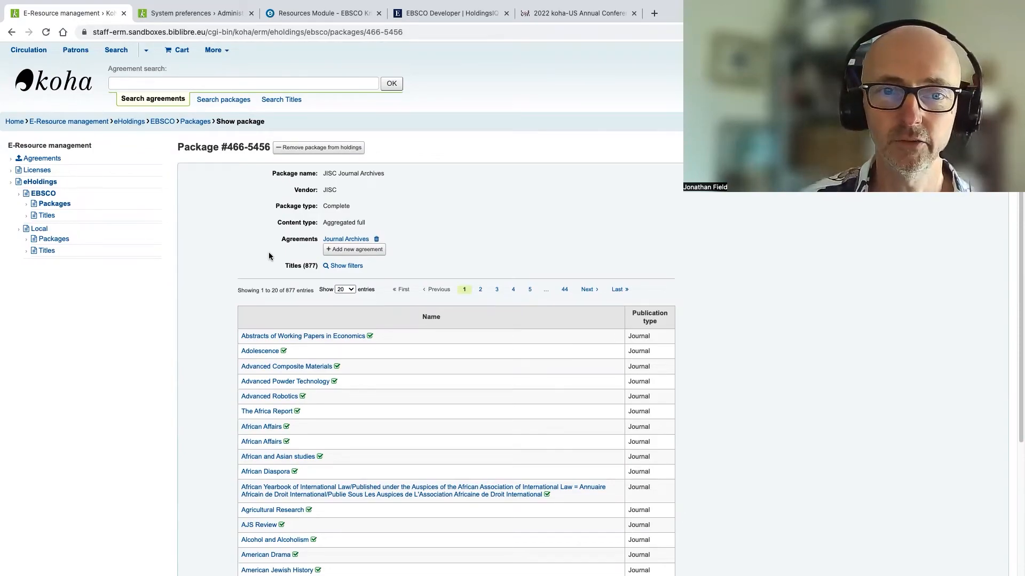
left_click(345, 238)
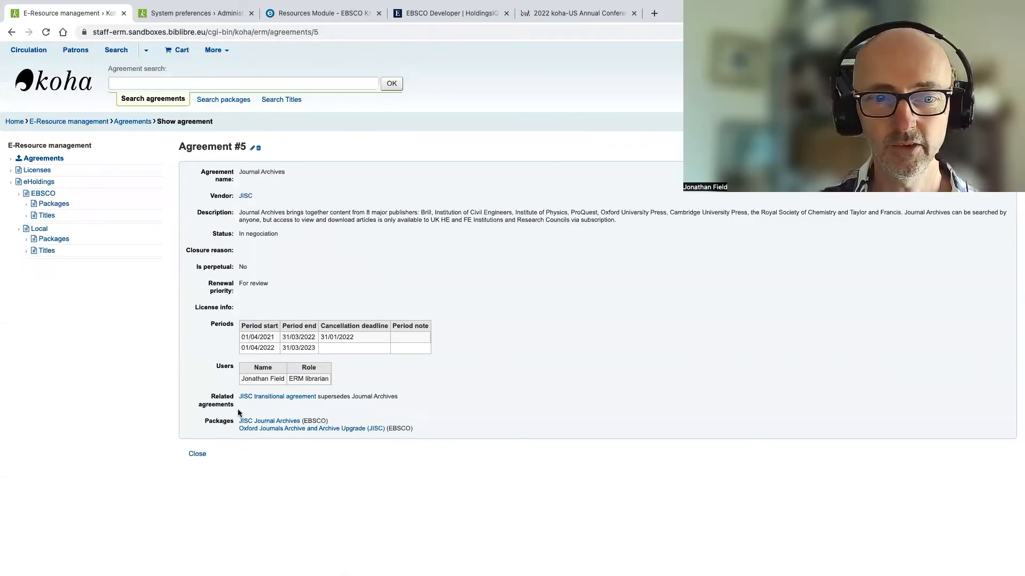
mouse_move(384, 419)
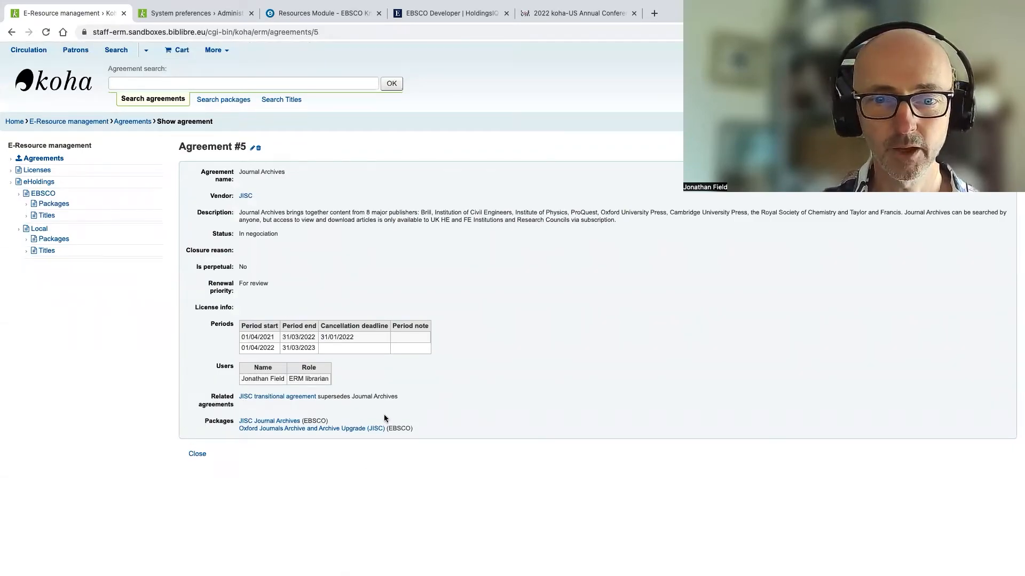
mouse_move(158, 336)
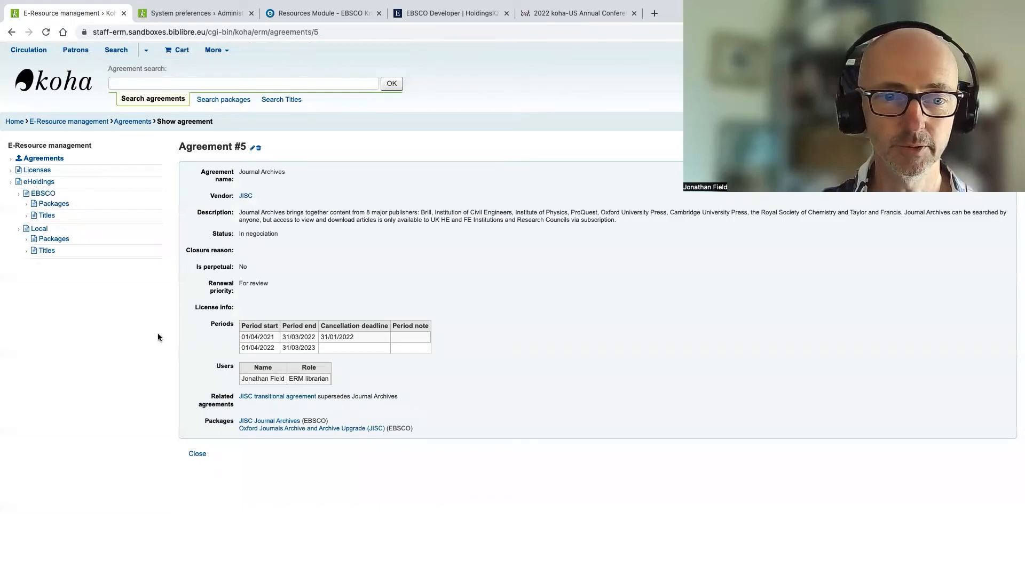
mouse_move(175, 330)
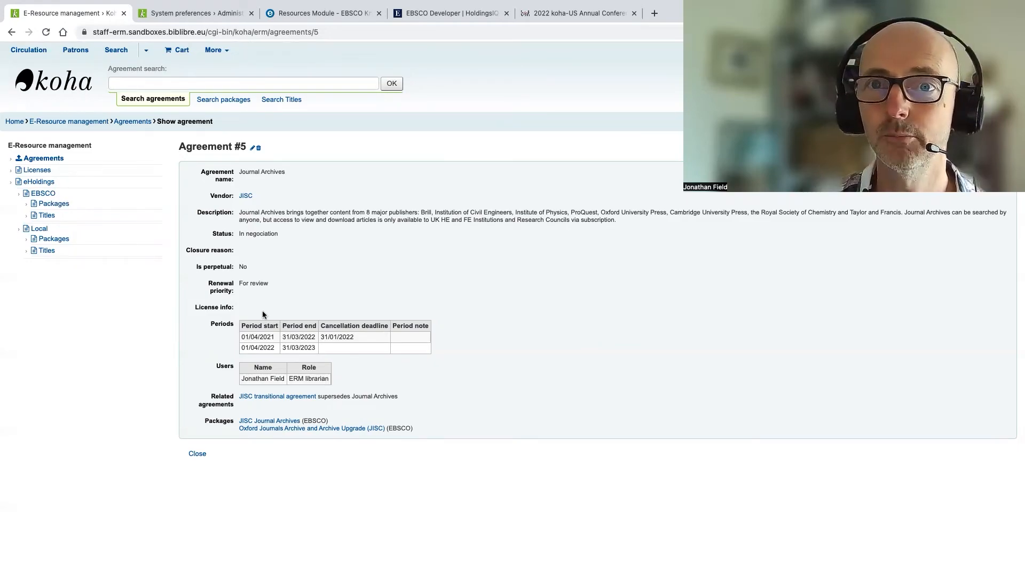
mouse_move(434, 260)
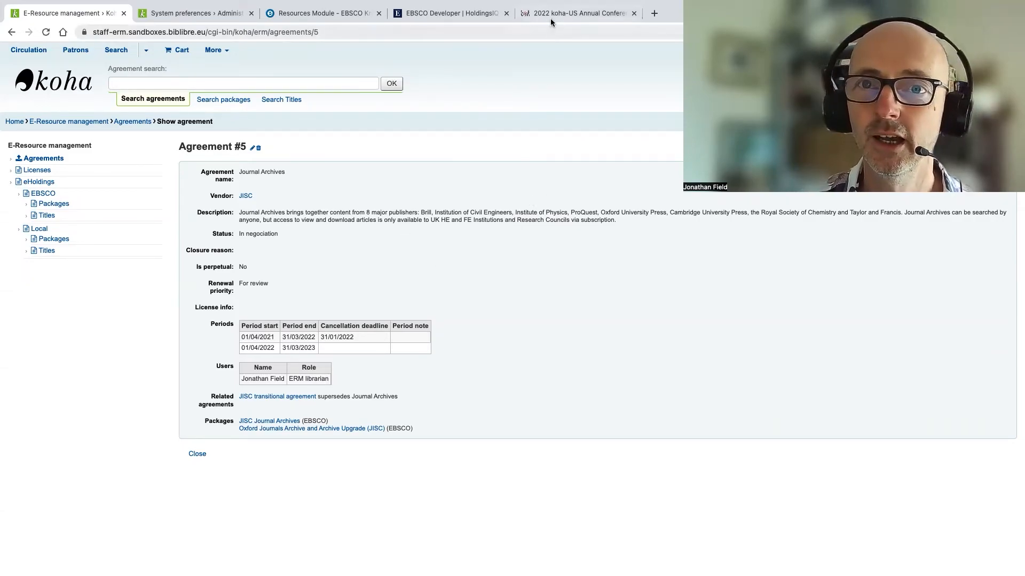
Switch to the KohaCon22 tab and scroll to the Day 3 'Koha – Advancing into Electronic Resources Management' session
left_click(575, 13)
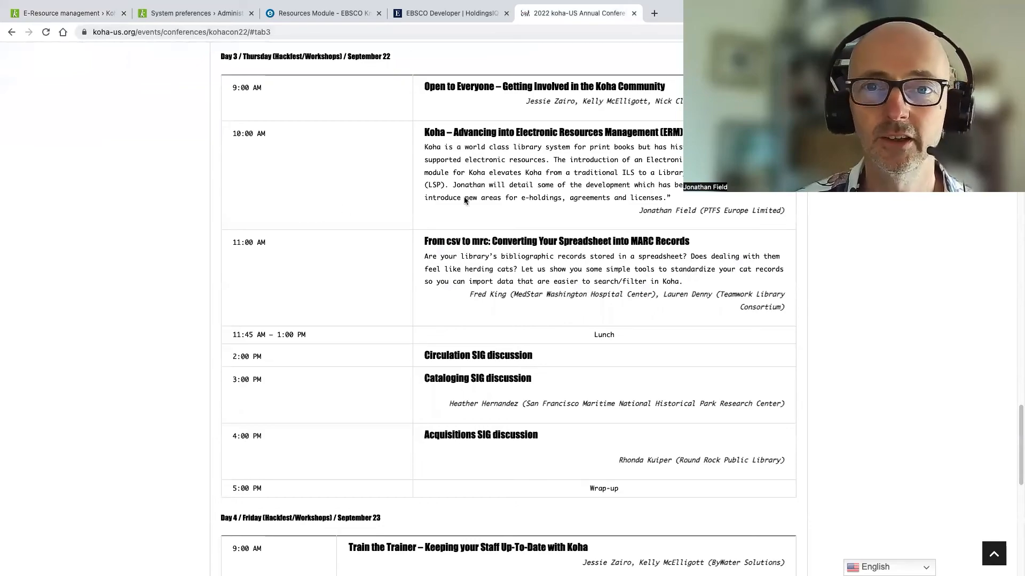
mouse_move(576, 224)
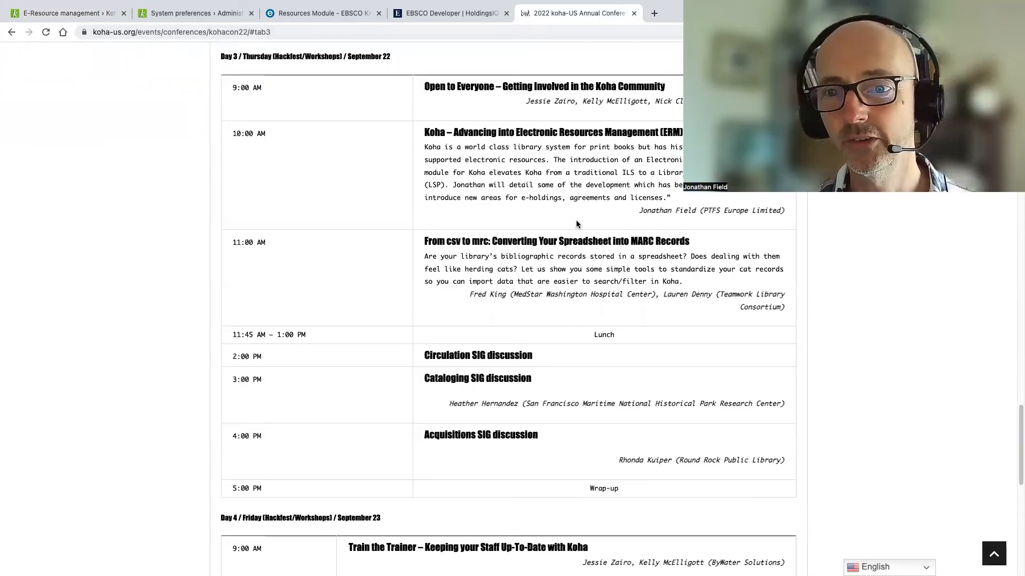
scroll("down", 3)
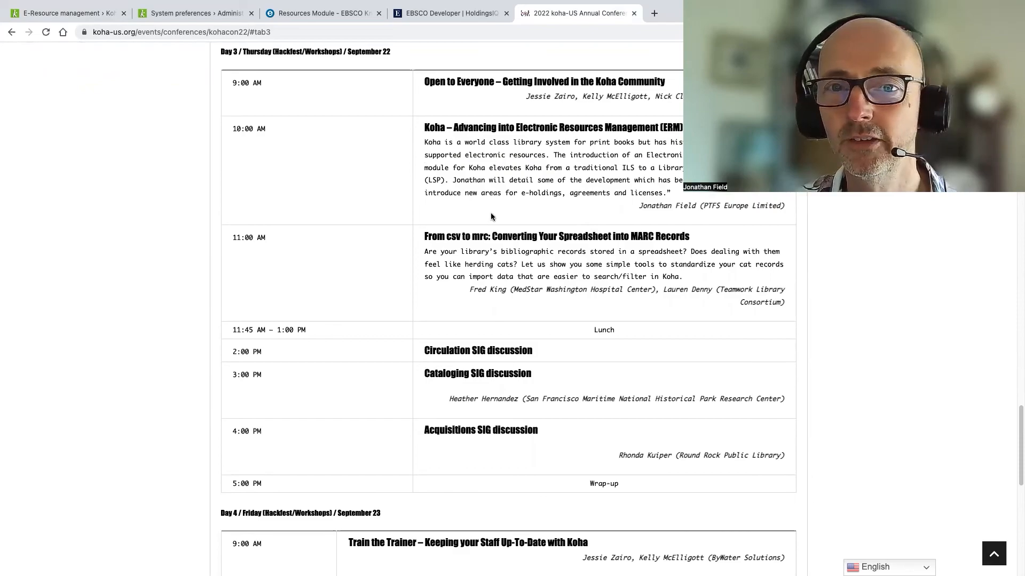
mouse_move(551, 209)
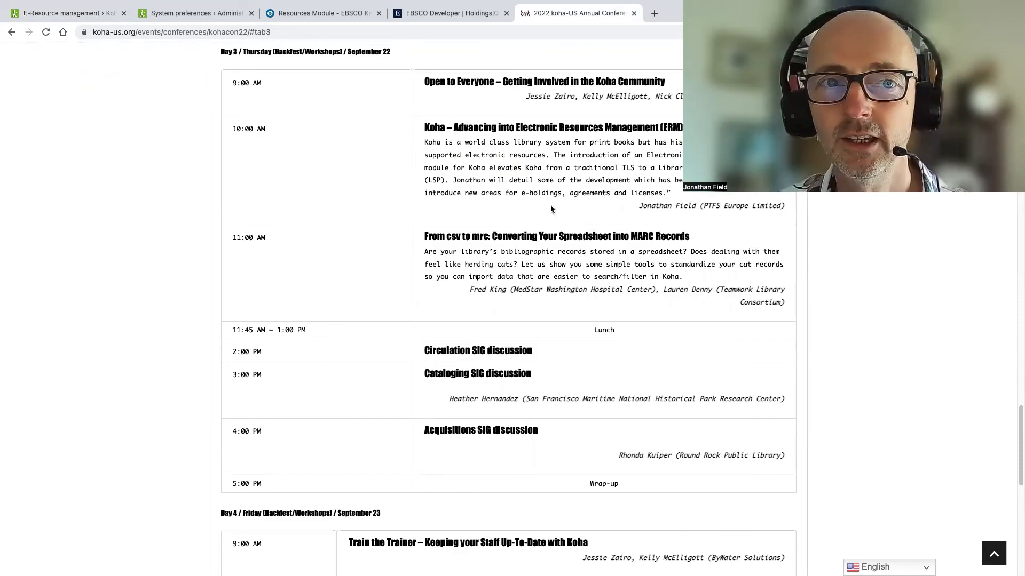